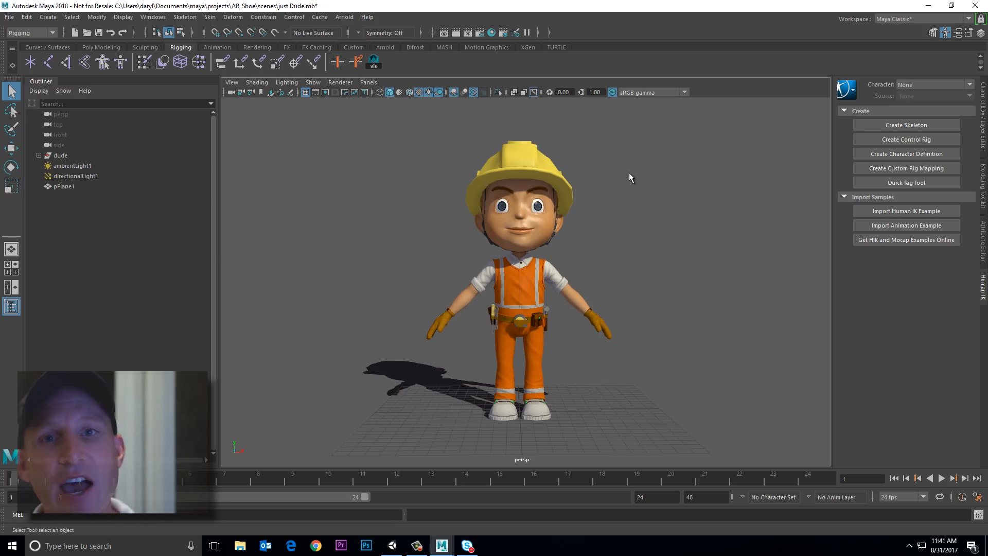
mouse_move(602, 177)
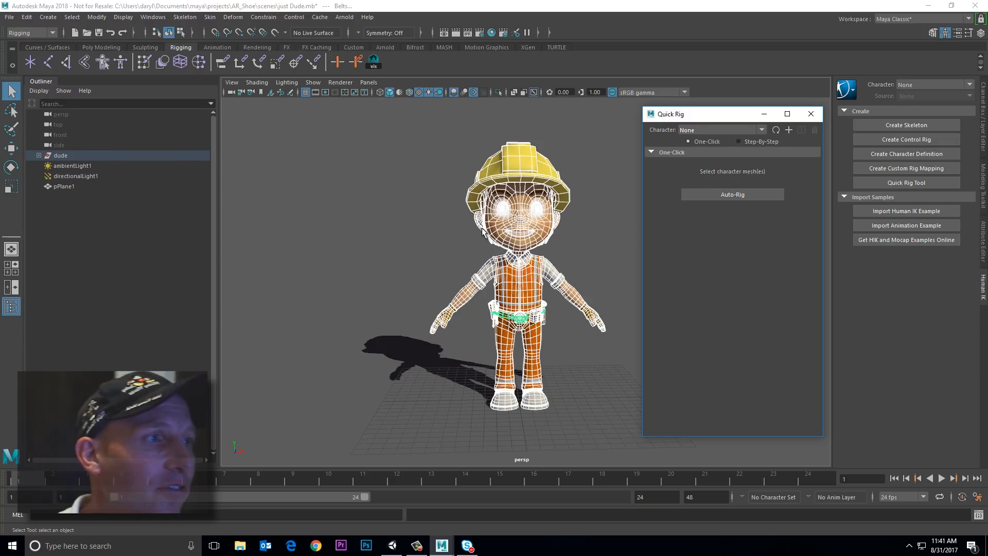
mouse_move(712, 214)
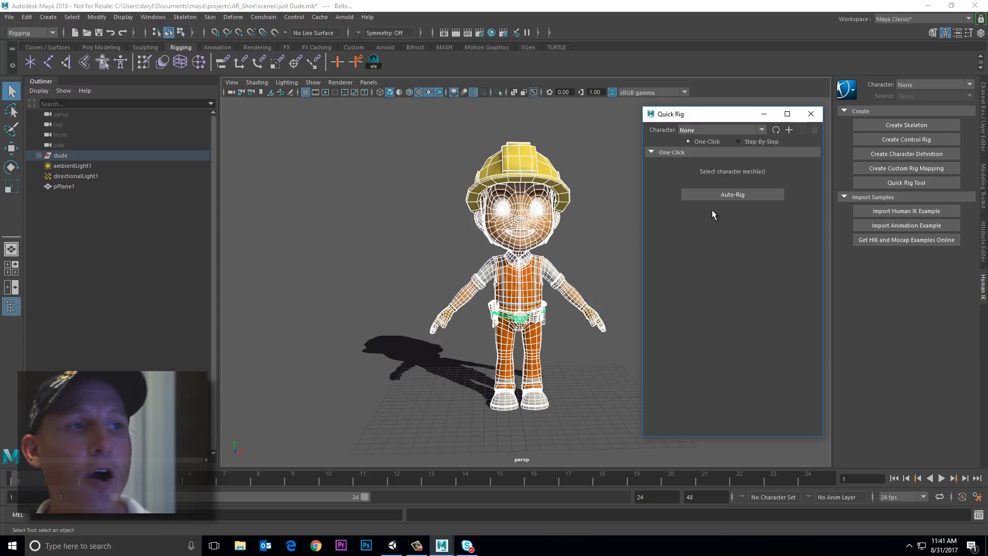
mouse_move(673, 134)
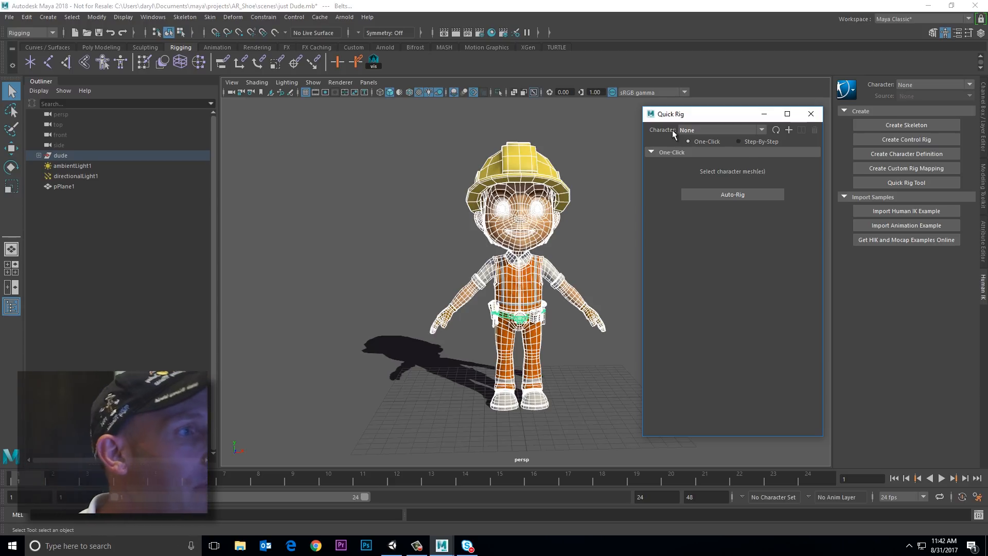
Create a step-by-step QuickRigCharacter and load the construction worker's meshes as its geometry.
left_click(739, 140)
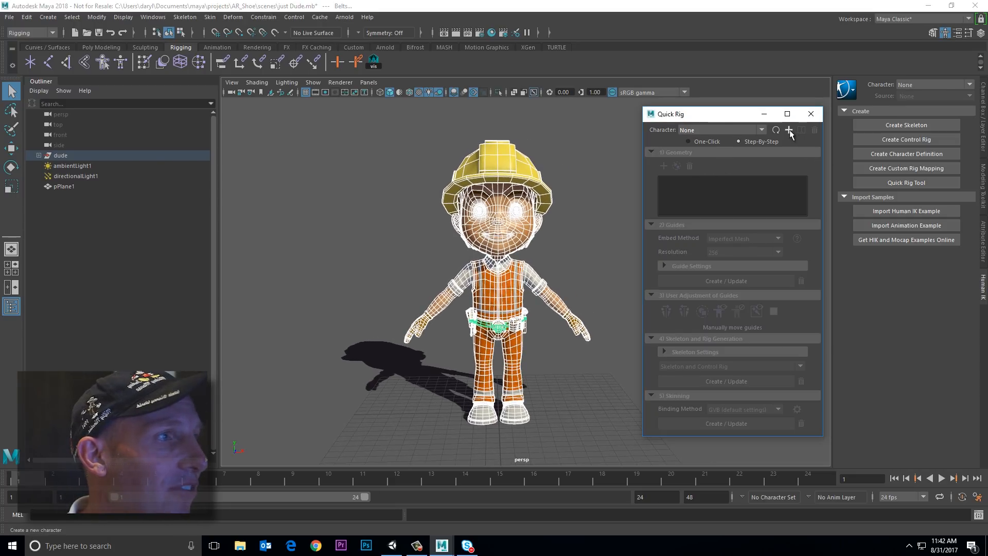
left_click(789, 129)
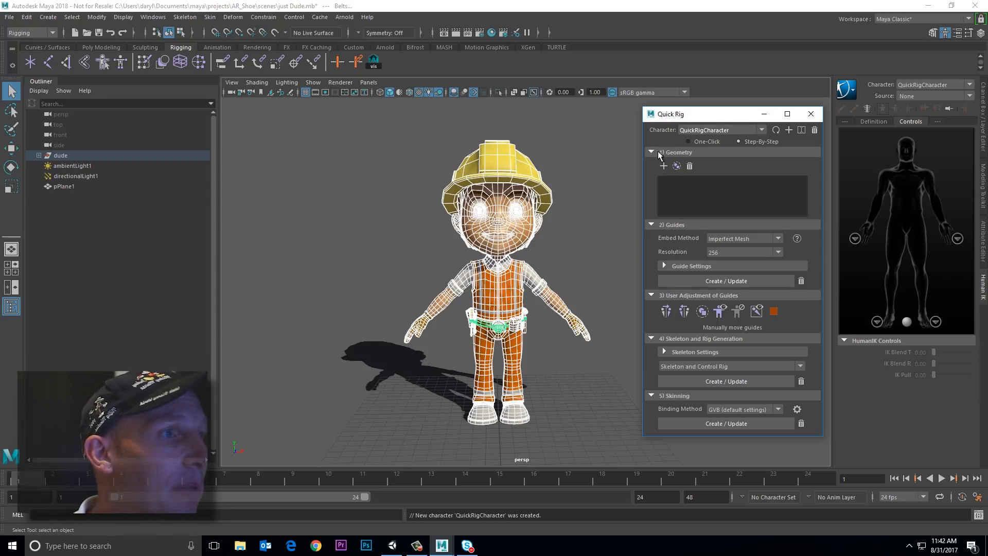
mouse_move(662, 165)
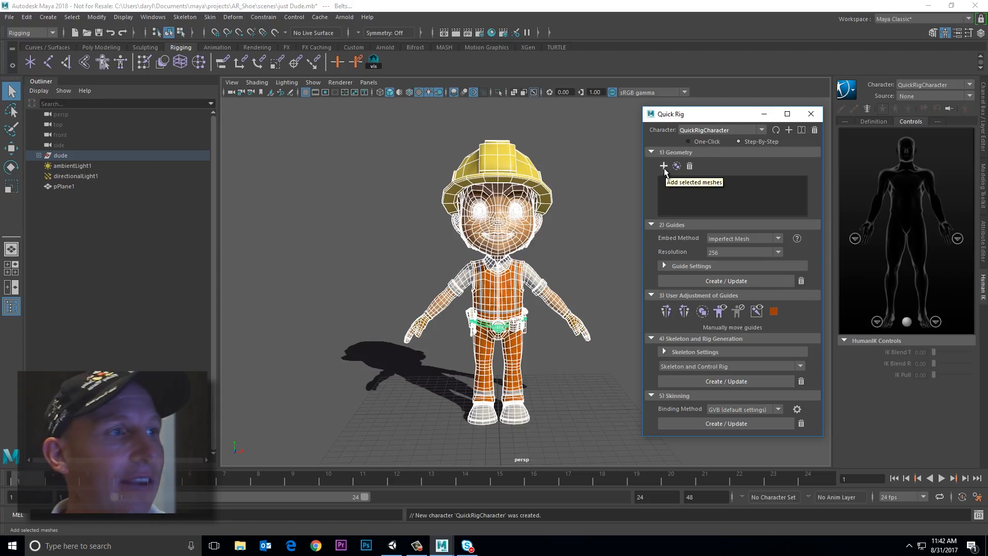
left_click(662, 166)
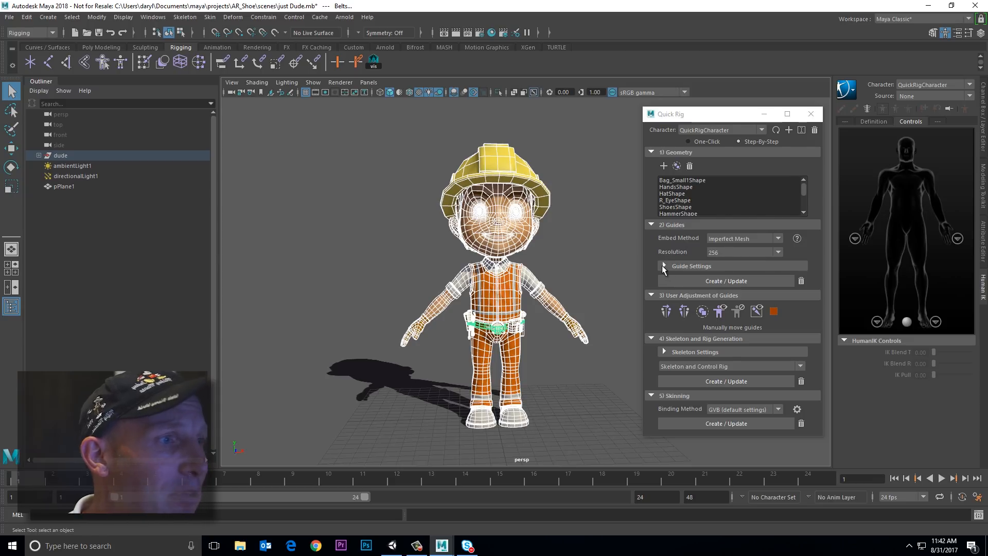
Expand Guide Settings to review symmetry, spine 3, neck 1 and clavicle 1.
left_click(662, 265)
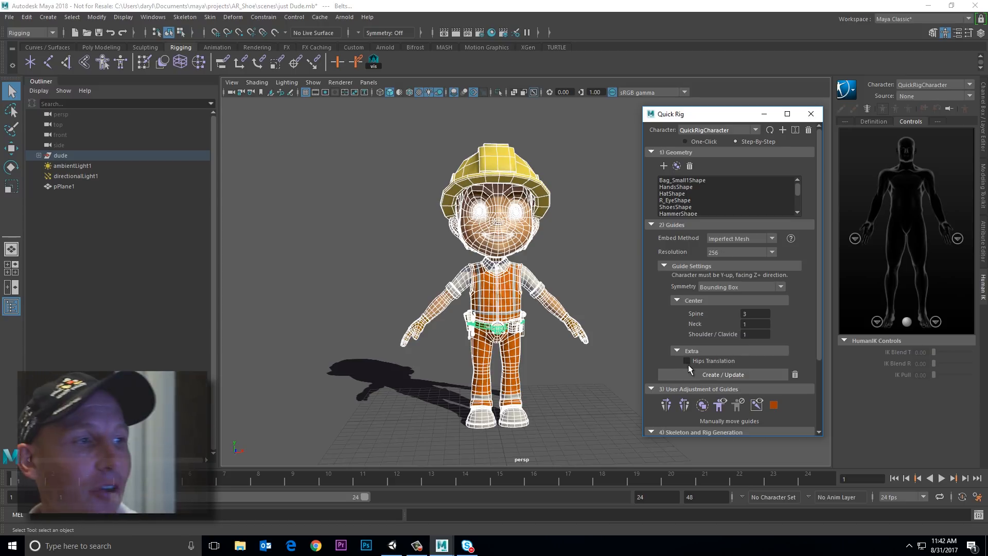
mouse_move(635, 334)
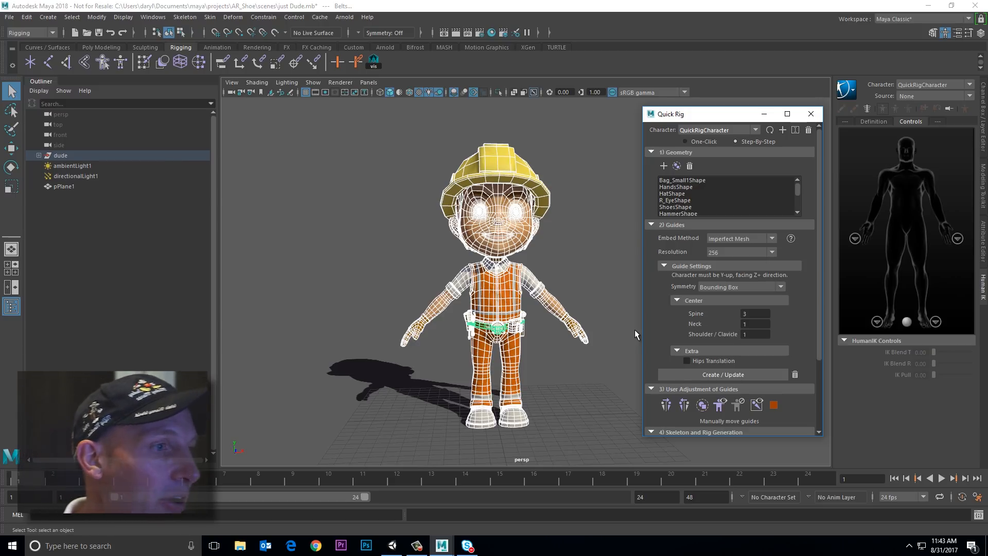
scroll("down", 3)
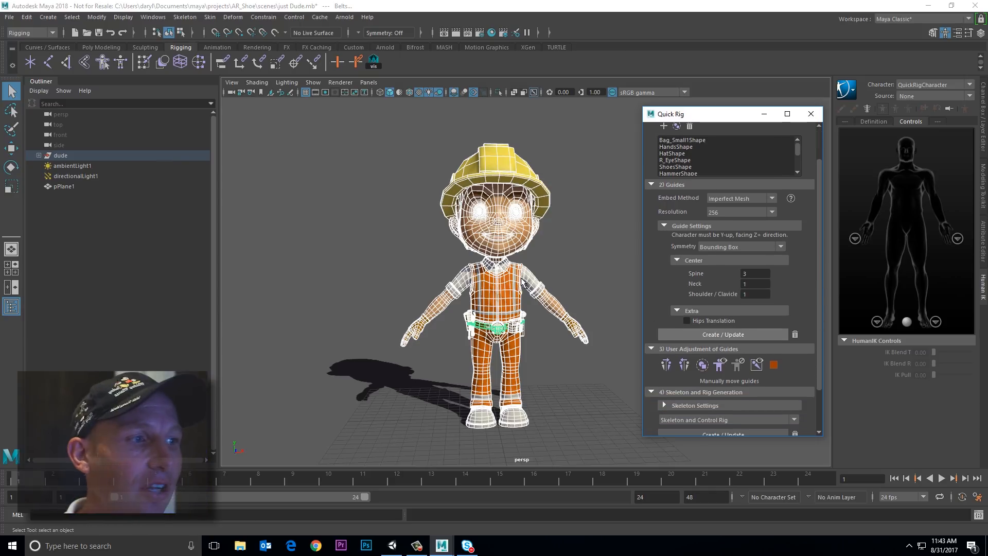
Generate the Quick Rig guides across the worker's body and inspect the guide locators.
left_click(722, 334)
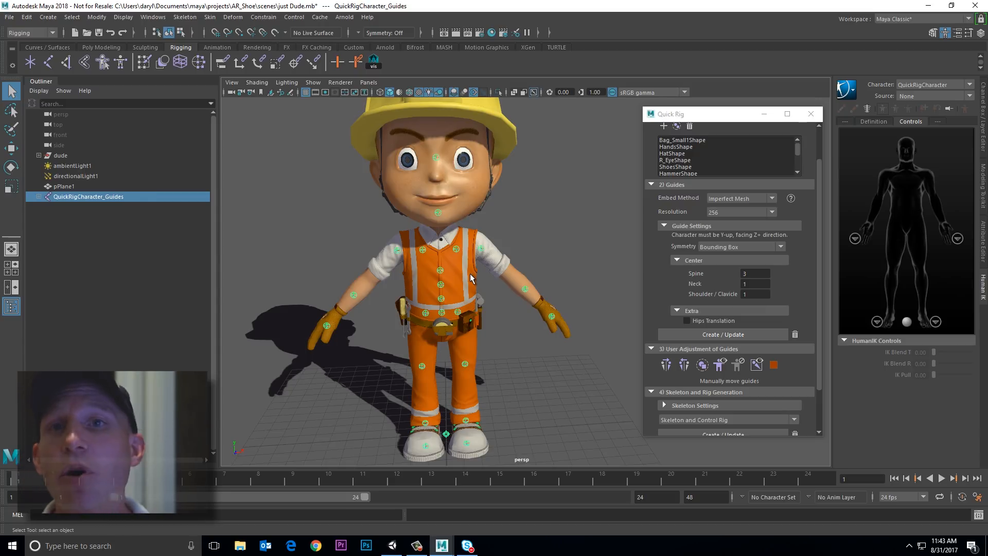
mouse_move(699, 288)
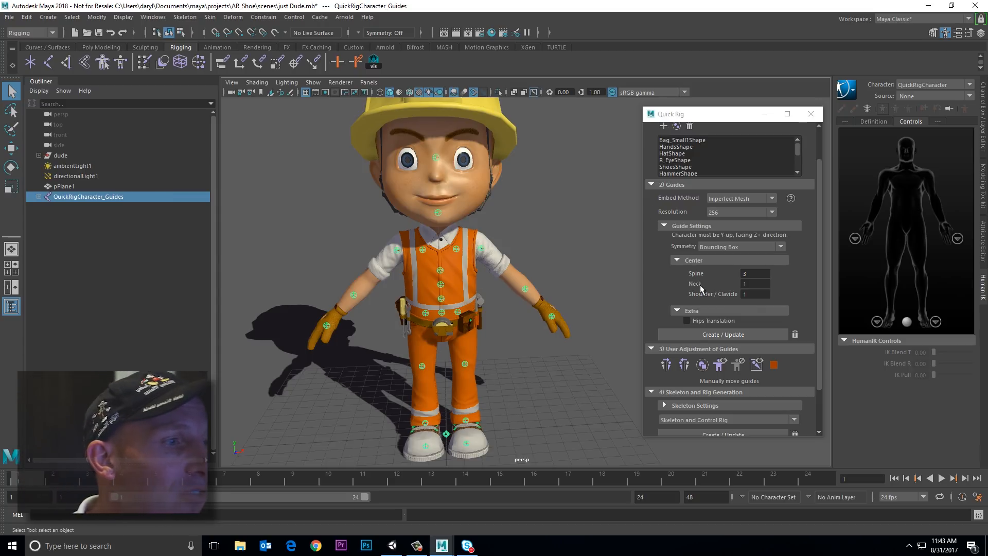
left_click(527, 291)
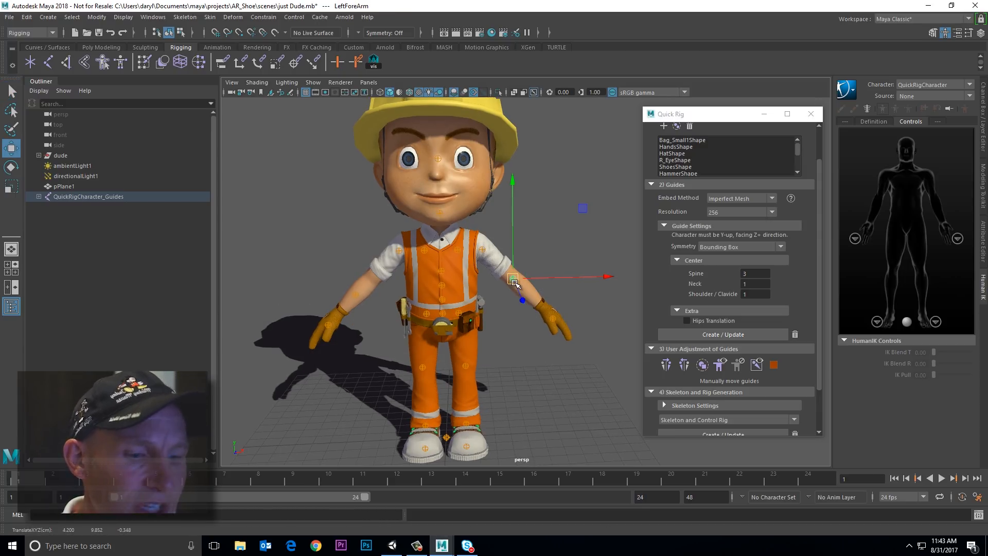
scroll("up", 3)
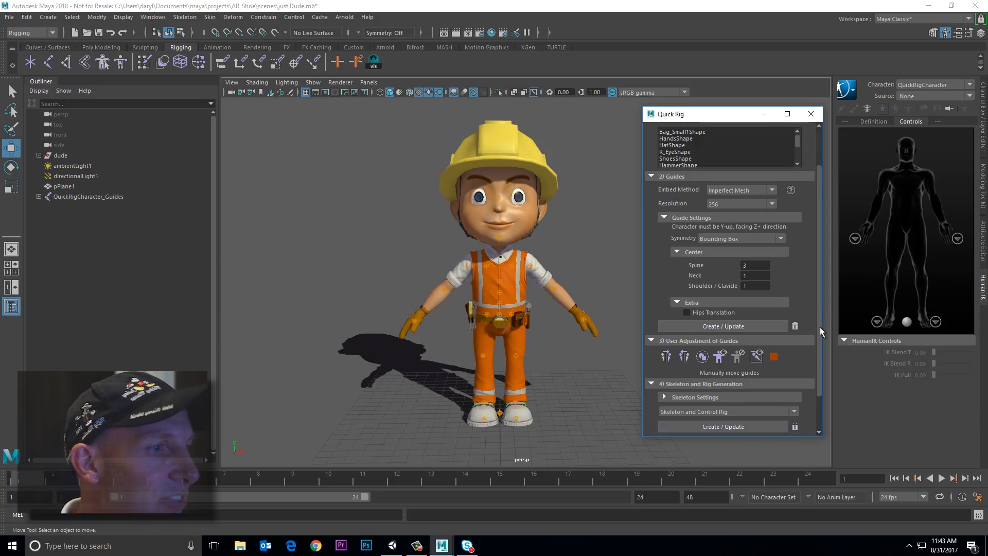
Build the skeleton and control rig with Create / Update under Skeleton and Rig Generation.
scroll("down", 3)
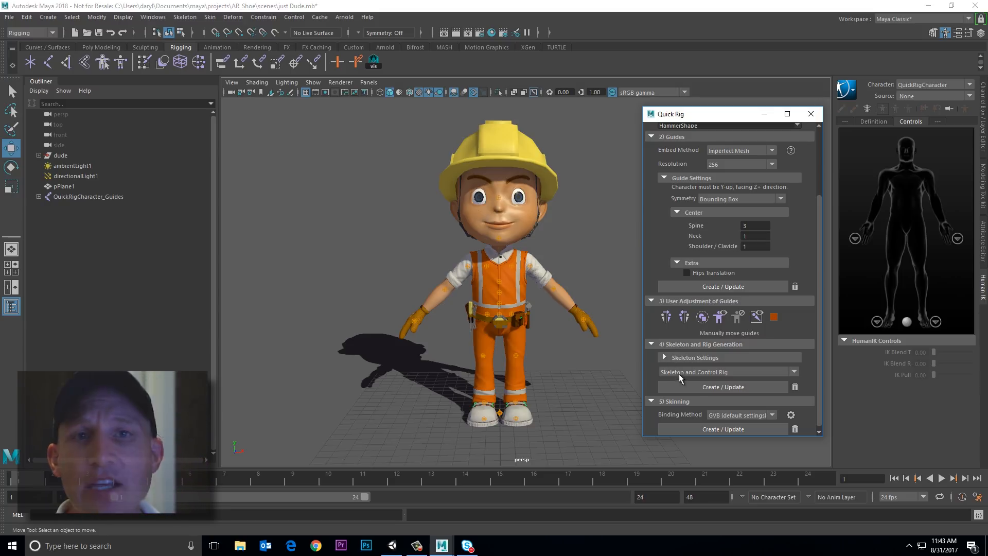
mouse_move(699, 390)
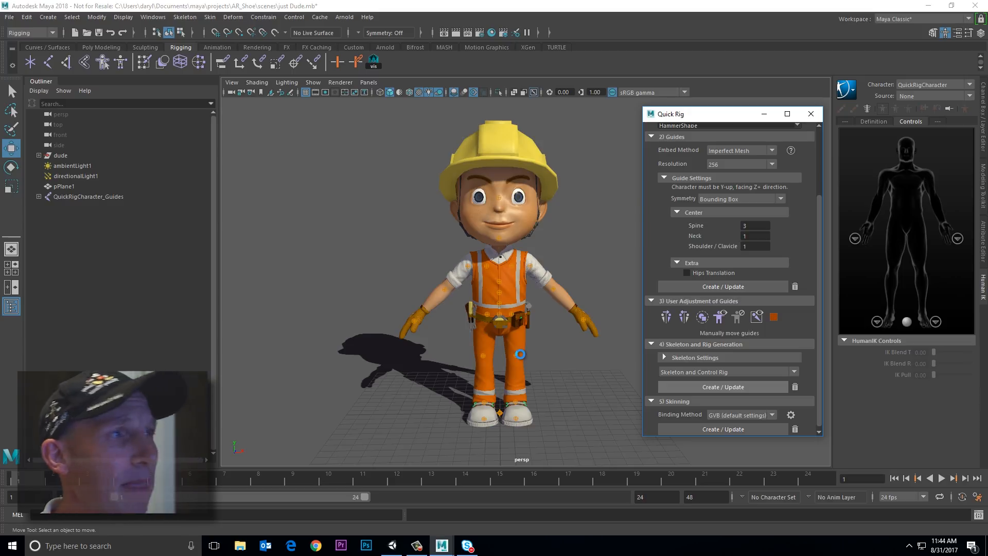
left_click(722, 386)
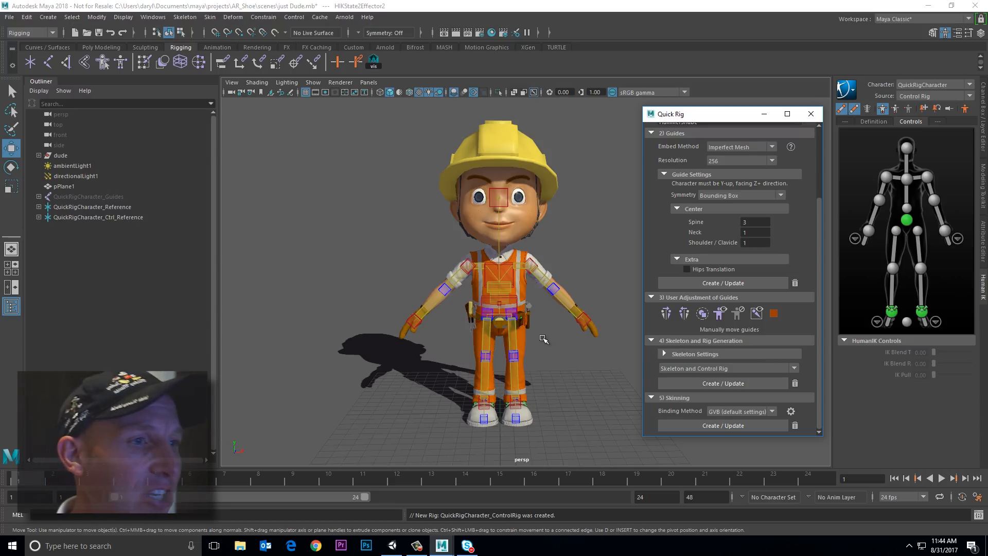
mouse_move(337, 314)
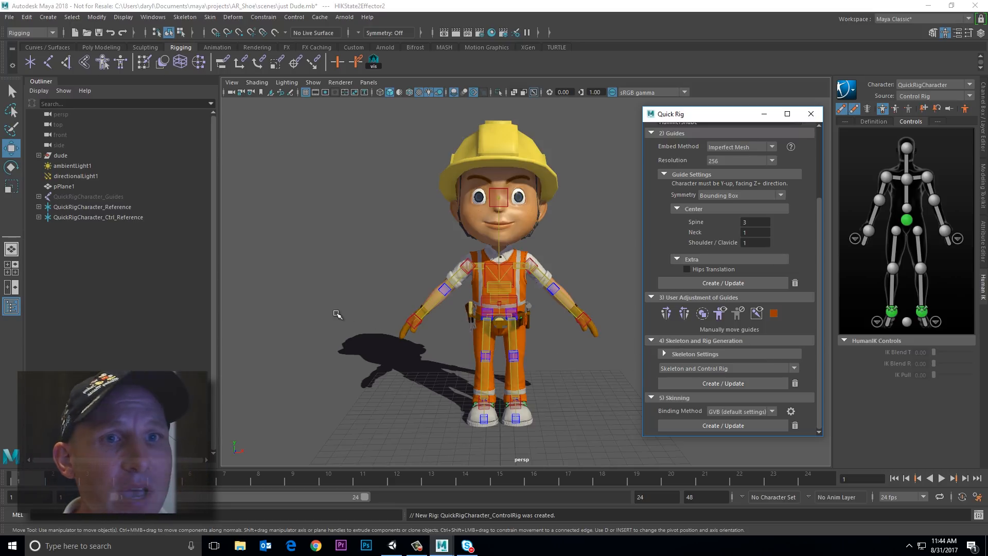
mouse_move(257, 233)
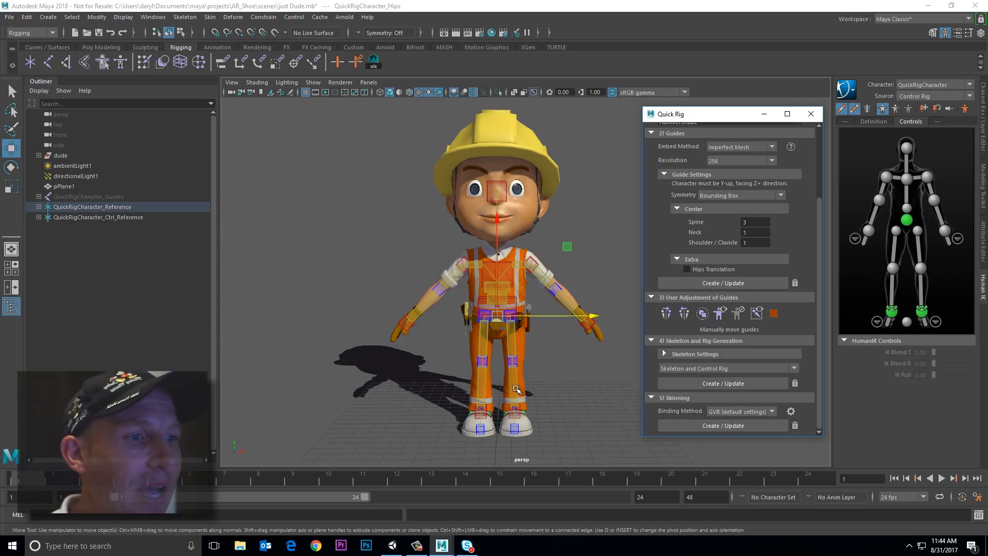
mouse_move(356, 239)
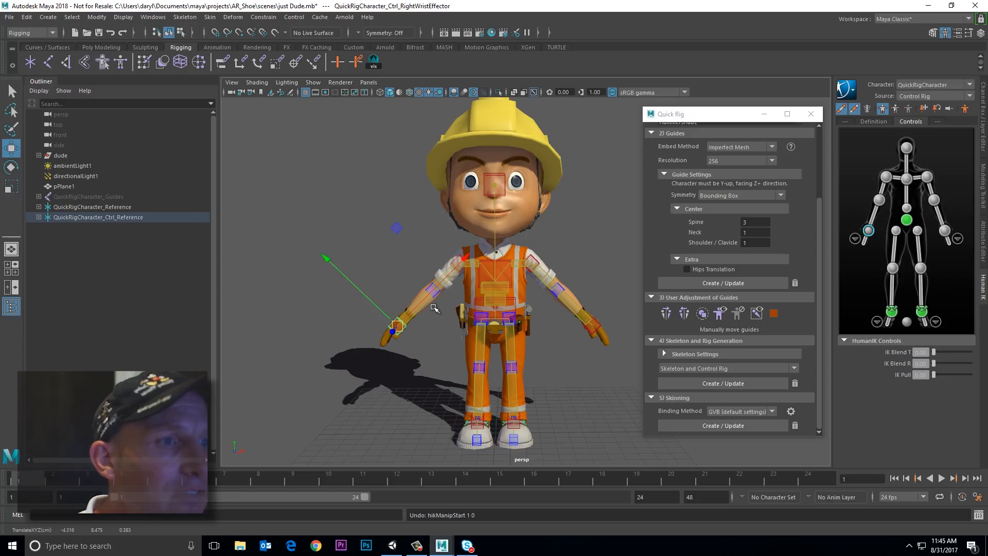
mouse_move(536, 240)
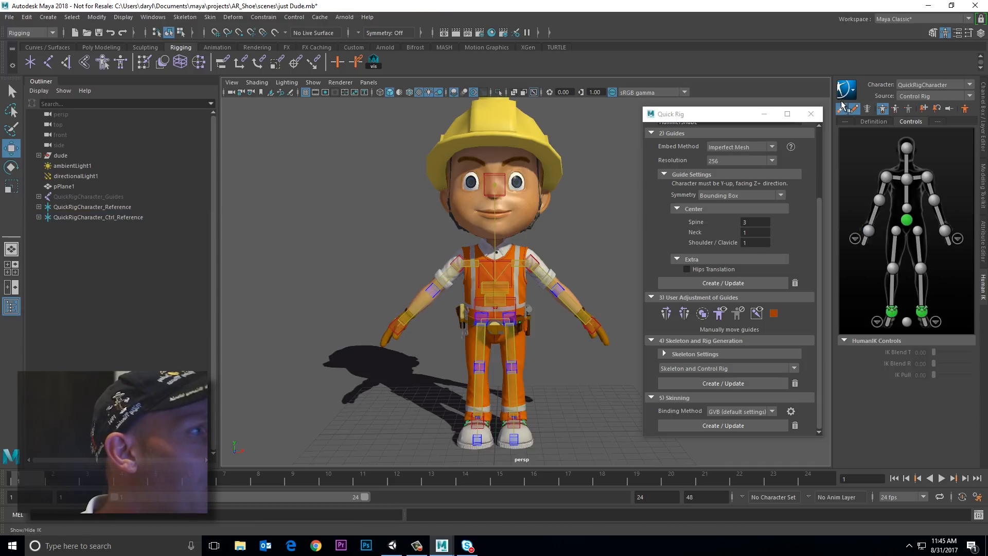
Scroll the Human IK panel after restoring the worker to T-pose from the wrist test.
scroll("down", 3)
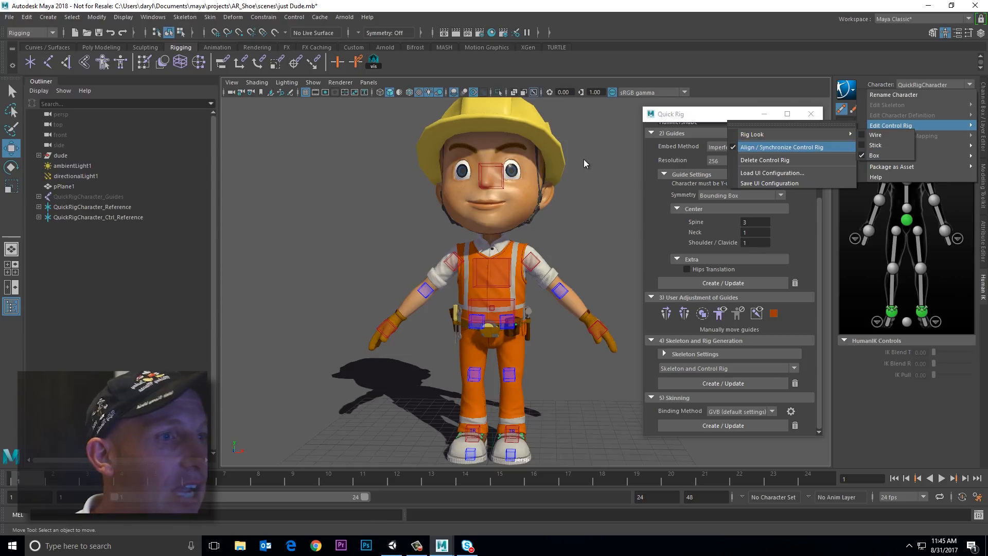
Display the control rig effectors as boxes and select another effector box to enlarge.
left_click(783, 147)
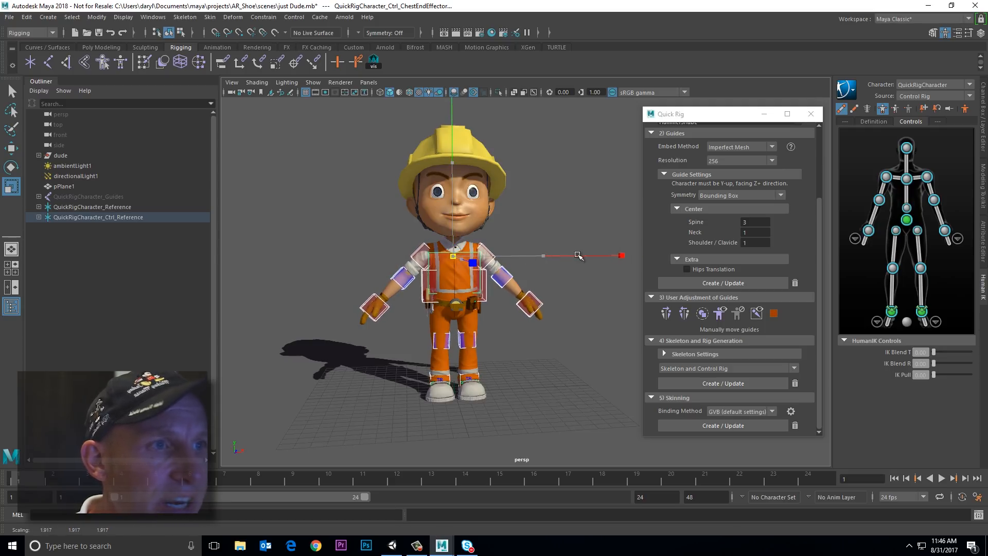
left_click(460, 184)
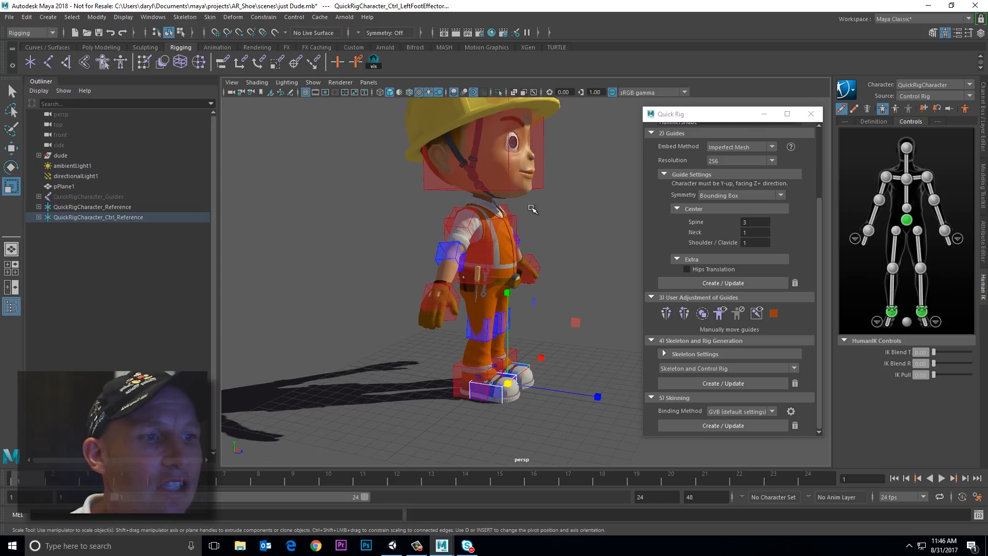
mouse_move(516, 371)
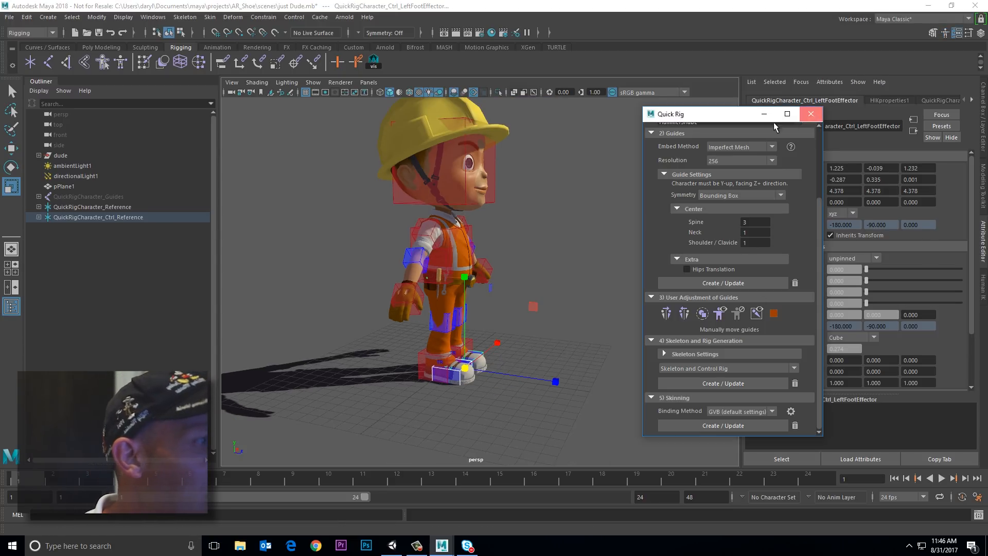
Close Quick Rig and set the right foot effector's Translate Offset Z to 0.320.
left_click(810, 114)
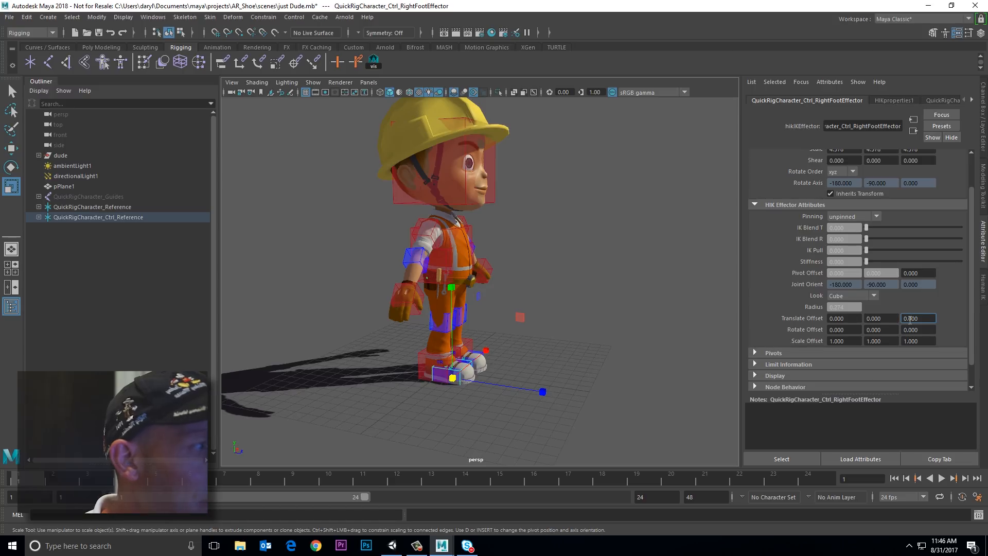
type("0.320")
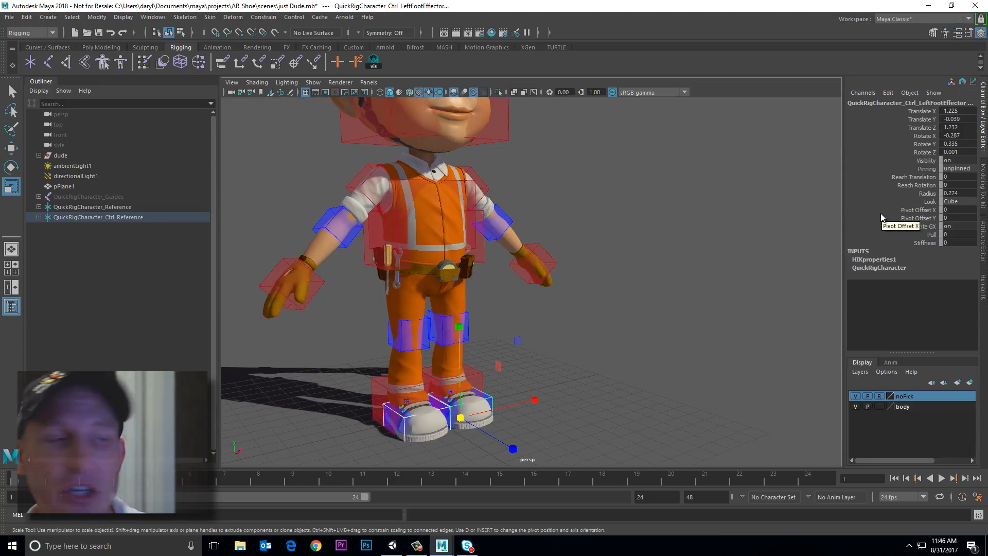
mouse_move(901, 118)
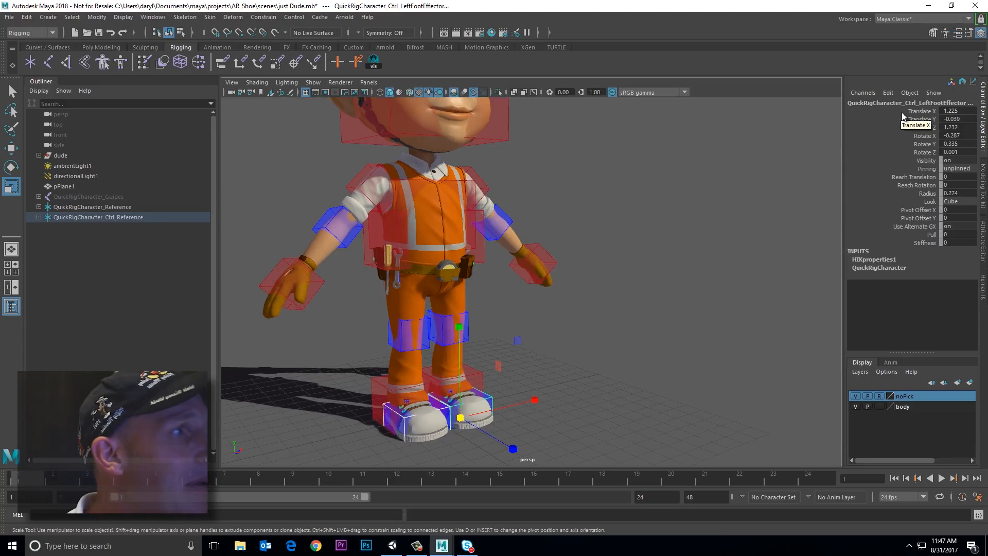
mouse_move(893, 153)
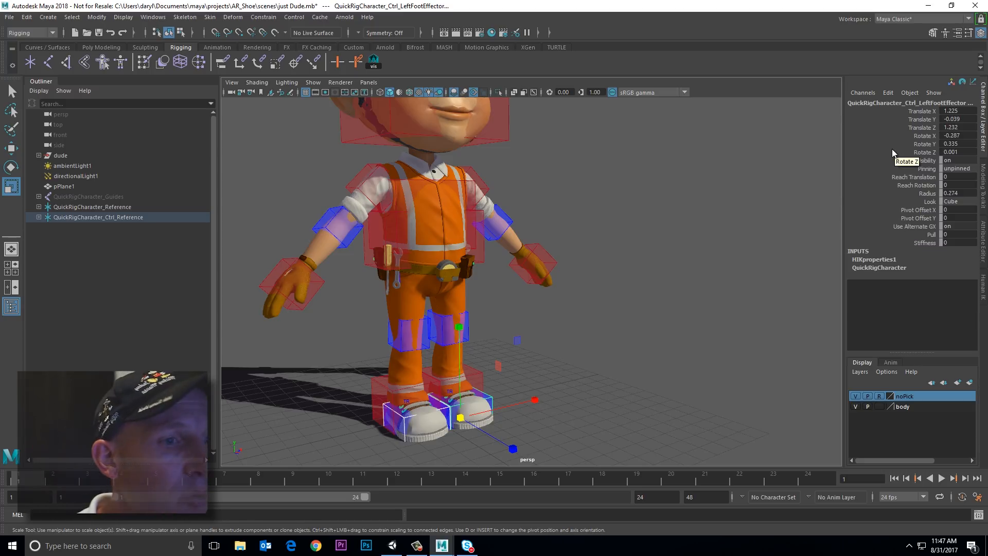
mouse_move(676, 323)
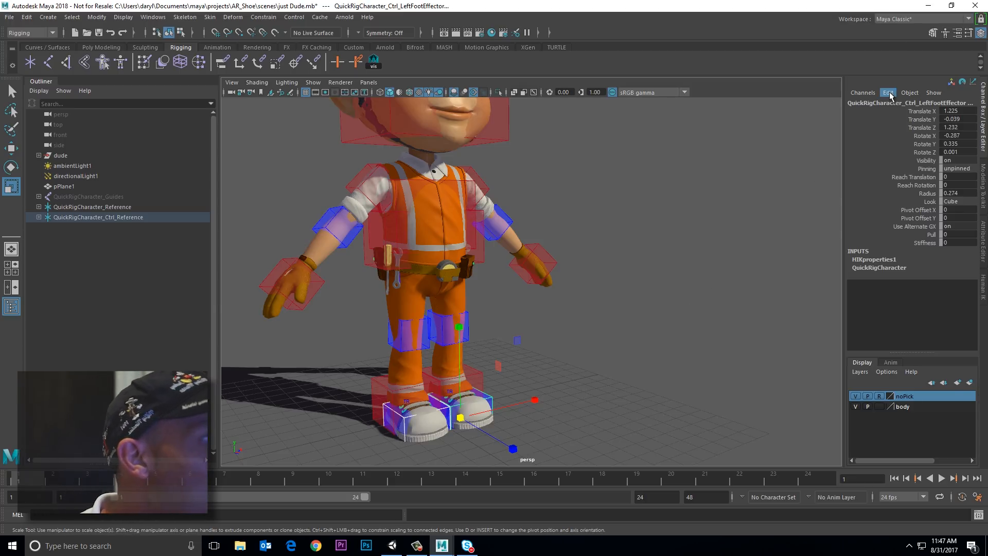
left_click(888, 93)
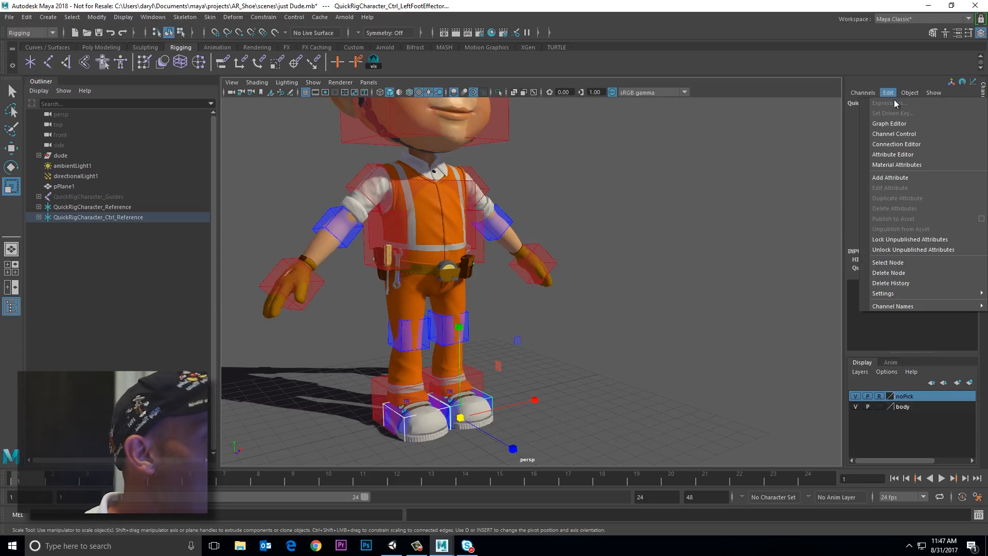
Make Translate Offset X, Y and Z keyable in Channel Control, then select Translate Offset Y.
left_click(893, 133)
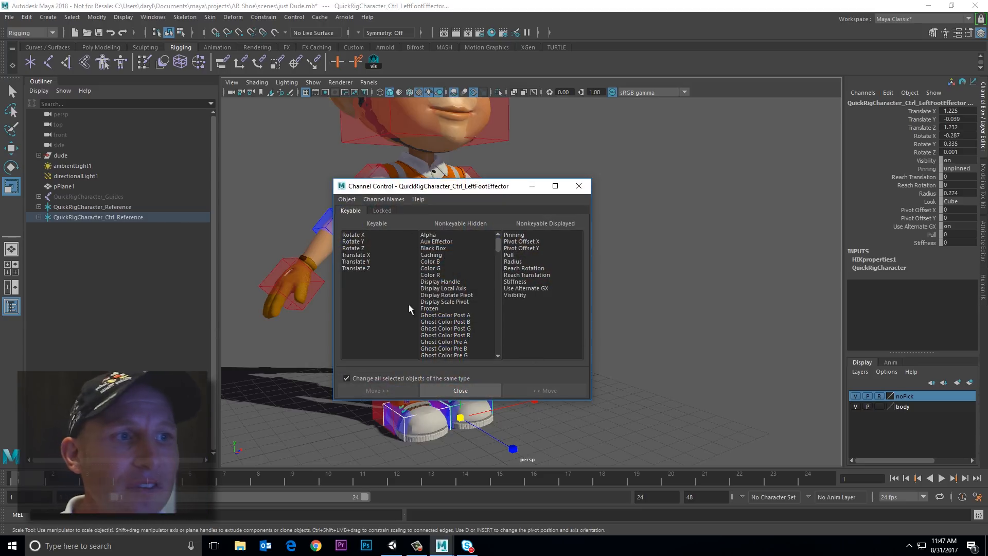
scroll("down", 3)
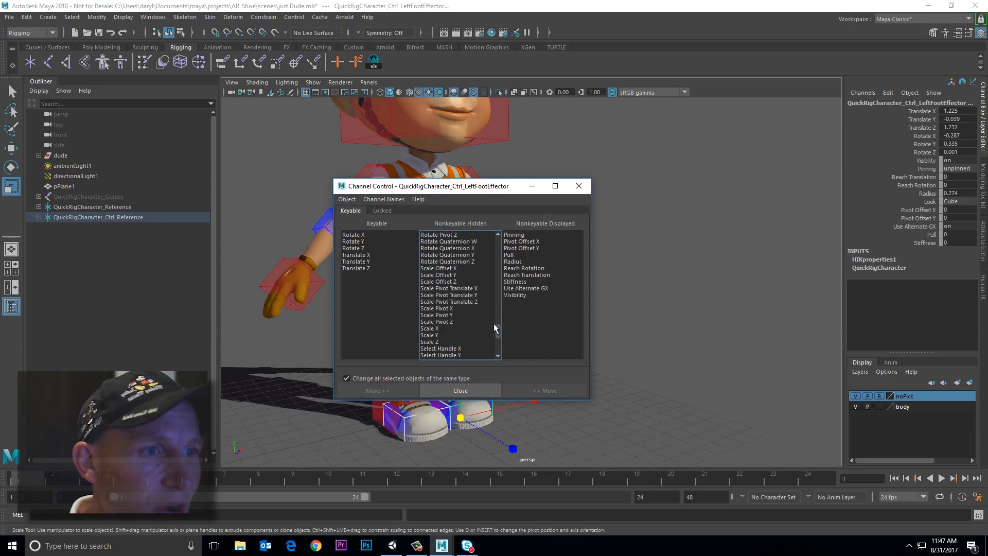
scroll("down", 3)
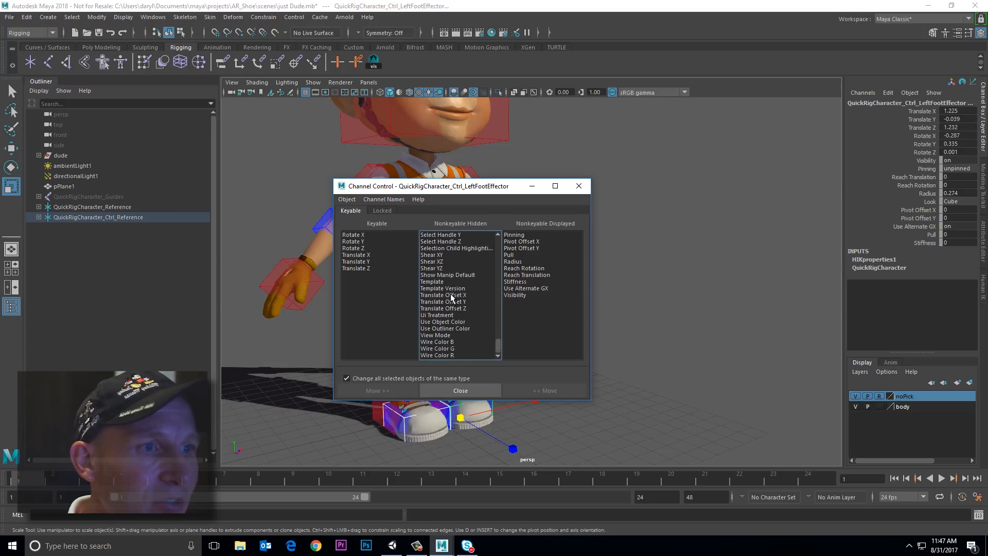
left_click(443, 295)
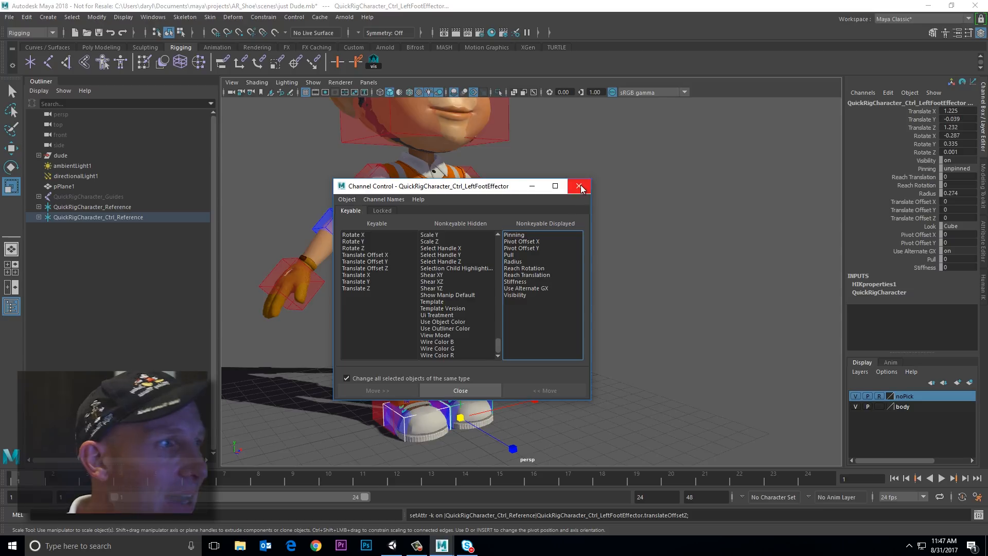
left_click(578, 186)
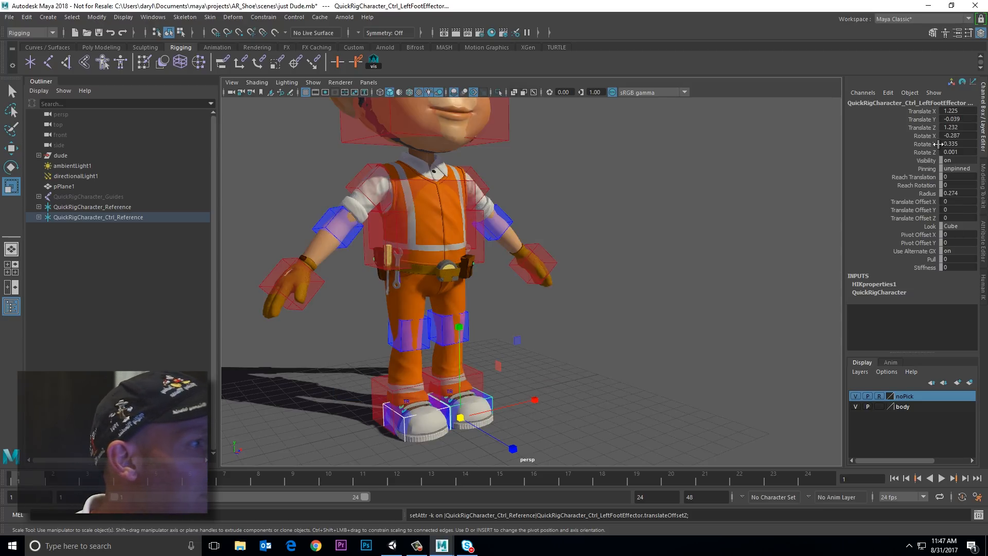
left_click(917, 209)
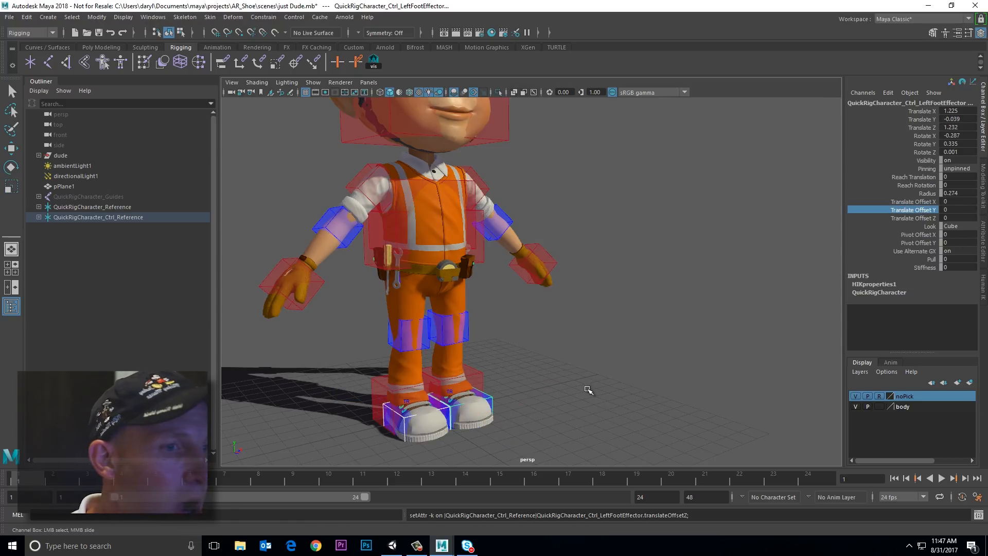
mouse_move(580, 335)
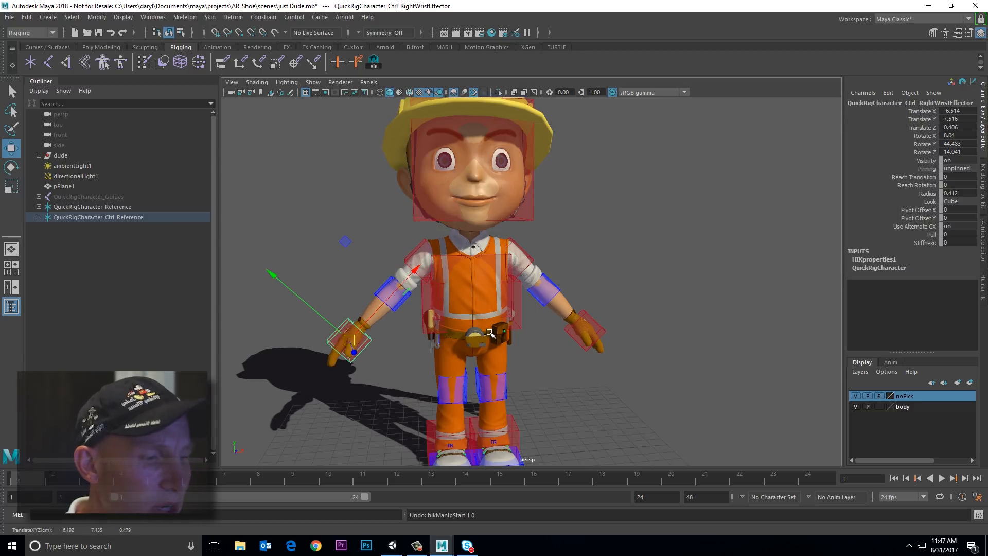
Expand QuickRigCharacter_Ctrl_Reference in the Outliner to list its effectors, then clear the selection.
left_click(98, 216)
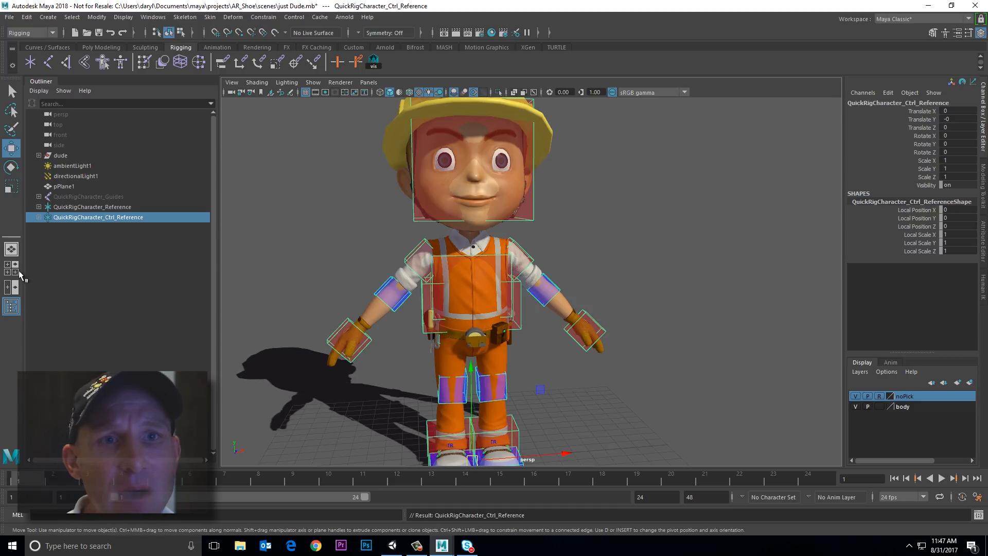
left_click(39, 217)
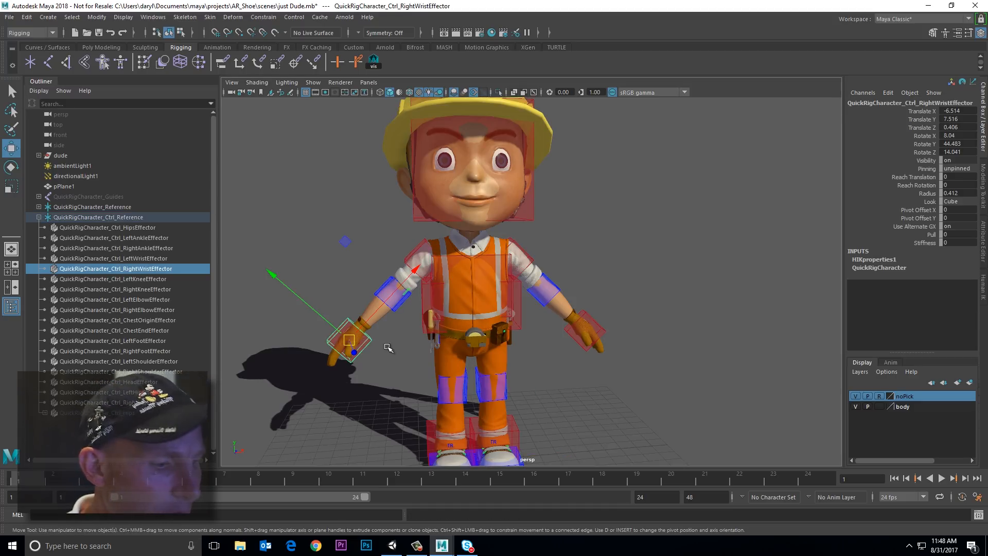
left_click(99, 217)
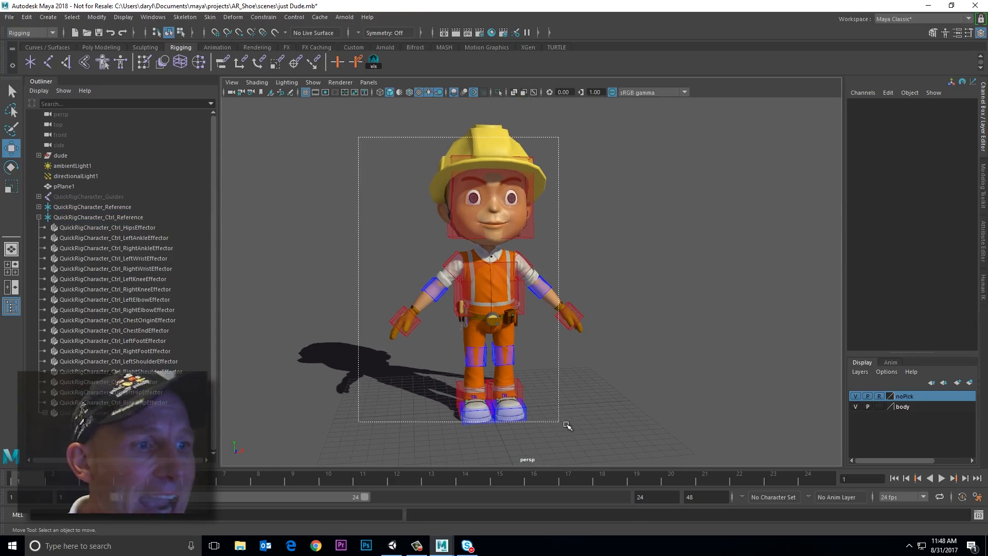
Select all control rig effectors and apply Control > Tag As Controller.
left_click(293, 16)
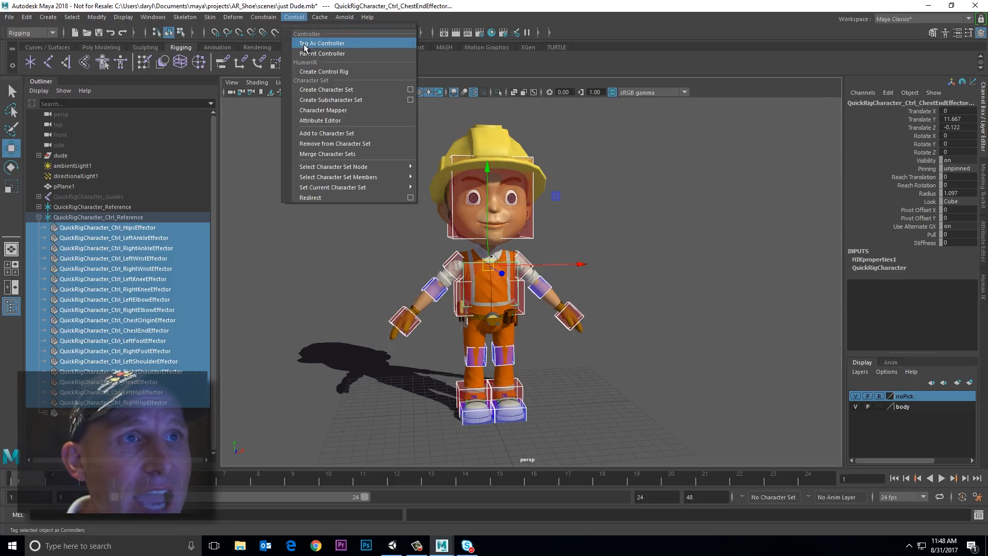
left_click(321, 43)
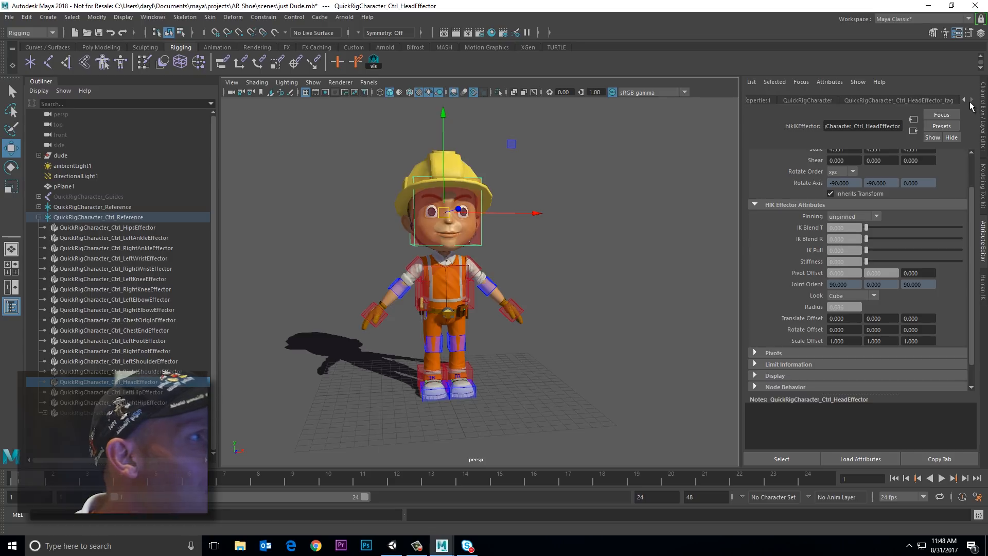
left_click(898, 100)
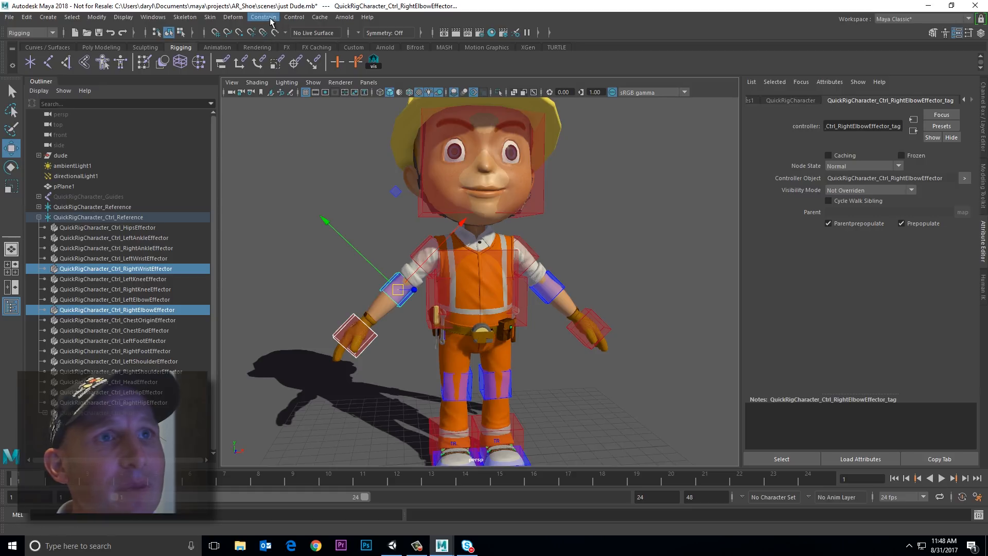
Make the elbow controller the wrist's parent and tag the shoulder and elbow effectors as controllers.
left_click(292, 16)
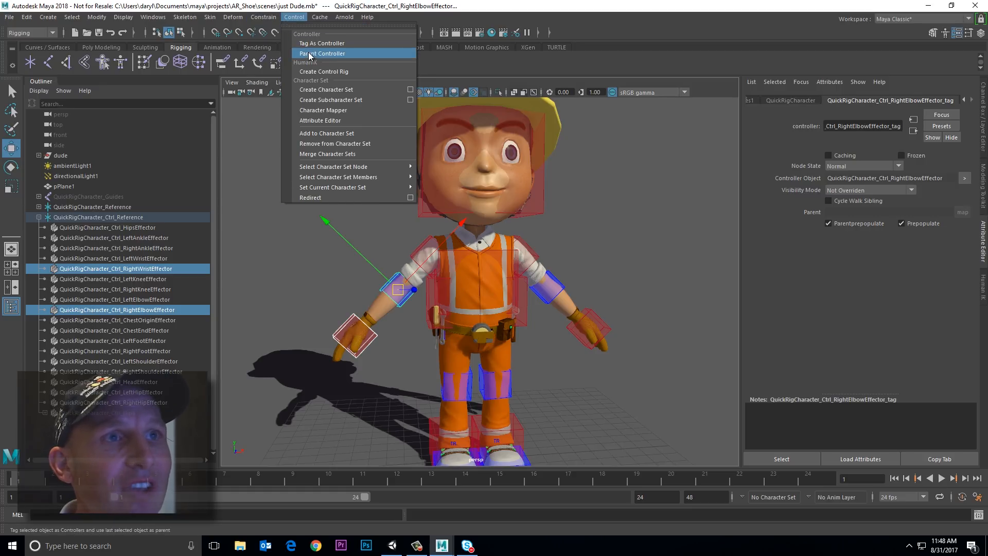
left_click(322, 53)
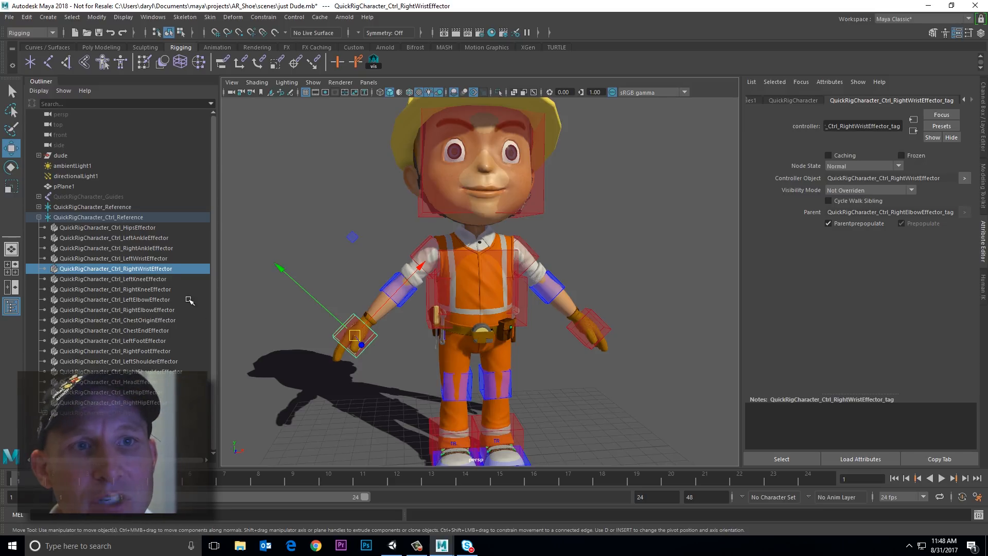
mouse_move(375, 336)
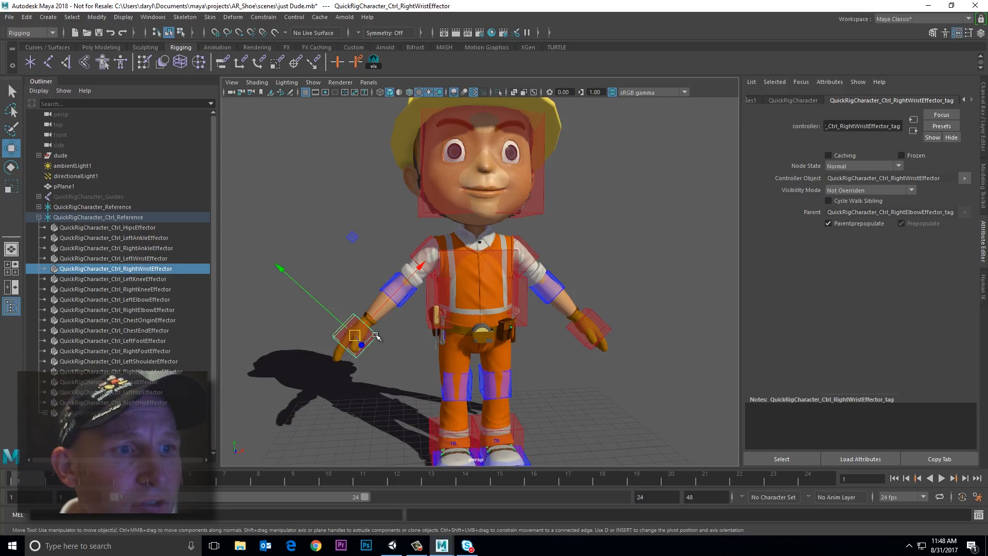
left_click(116, 309)
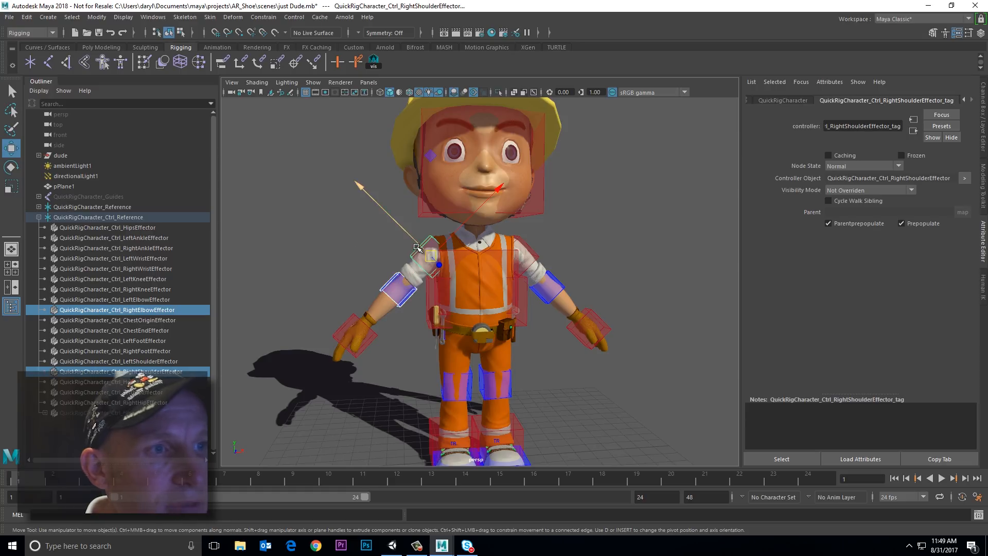
left_click(294, 17)
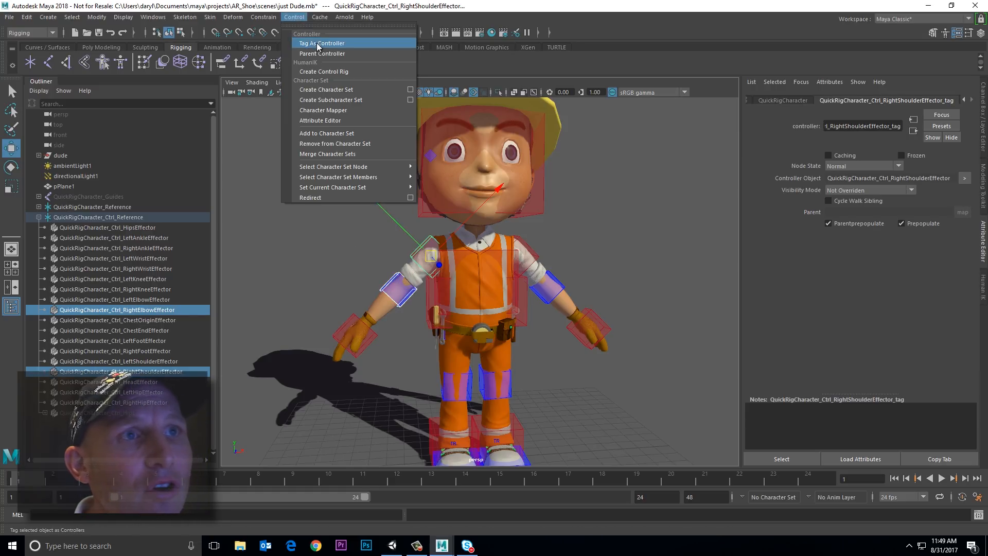
left_click(321, 43)
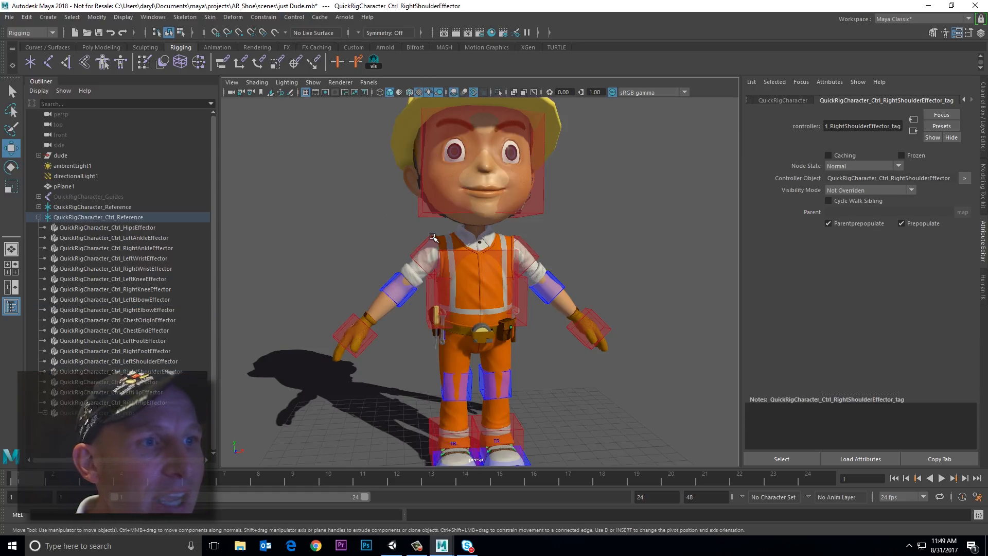
left_click(115, 330)
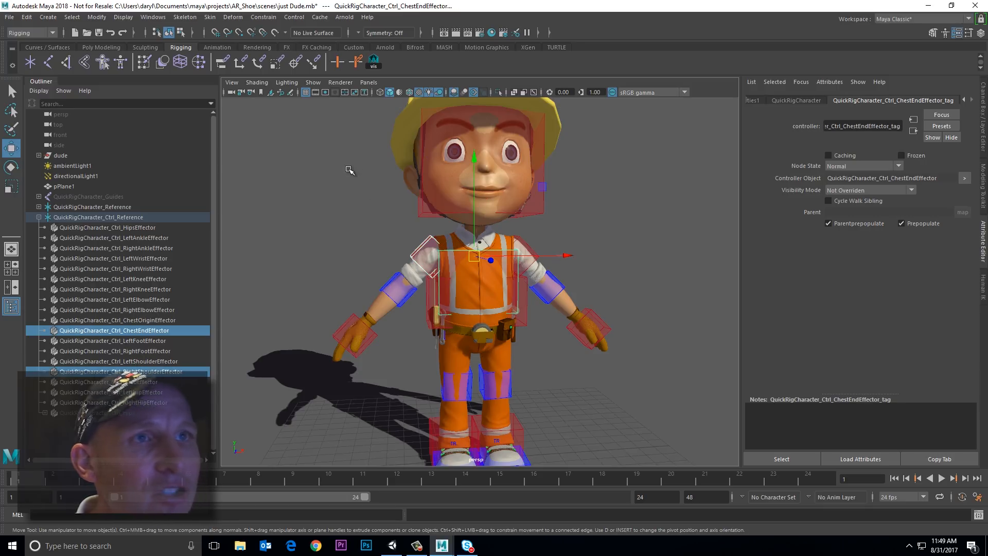
Select LeftShoulderEffector plus ChestEndEffector and apply Parent Controller.
left_click(263, 17)
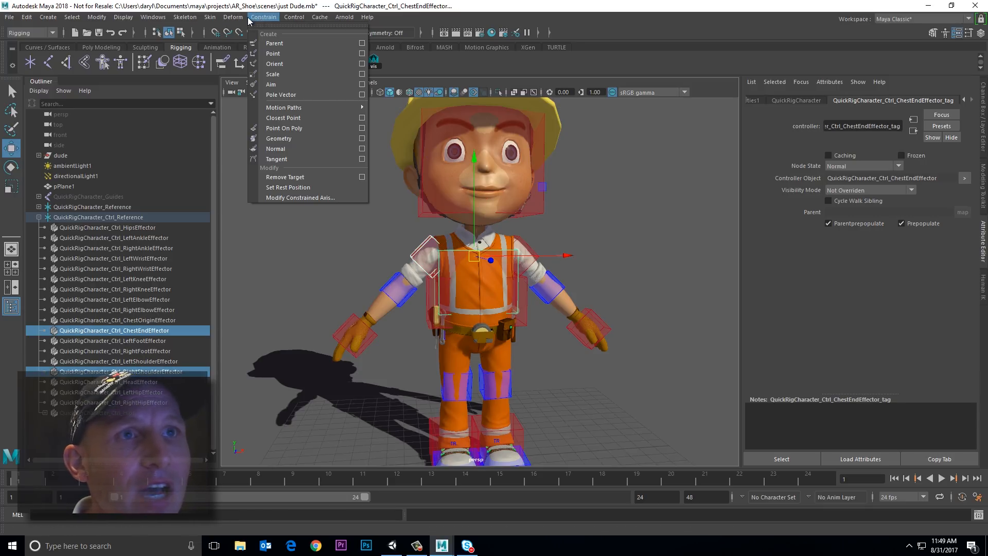
left_click(294, 17)
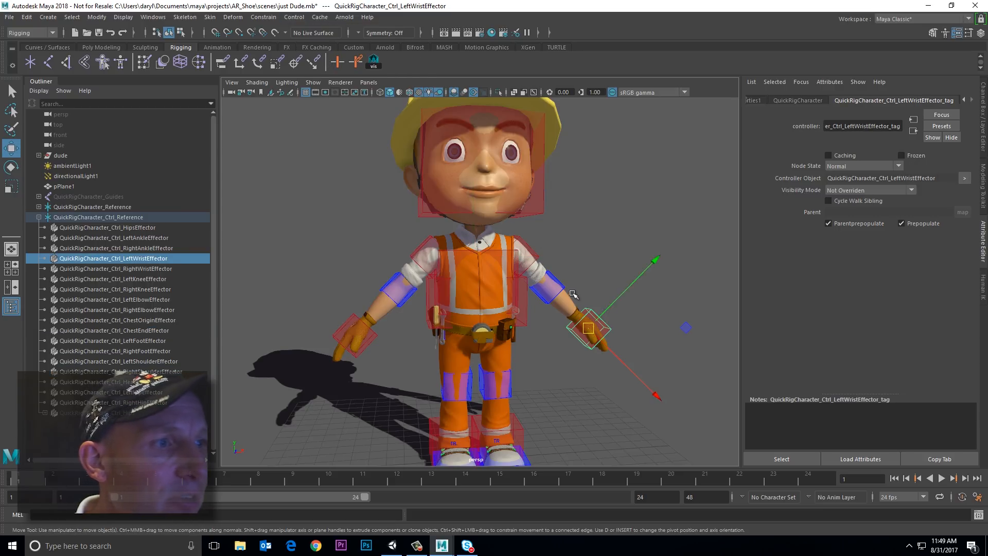
left_click(294, 17)
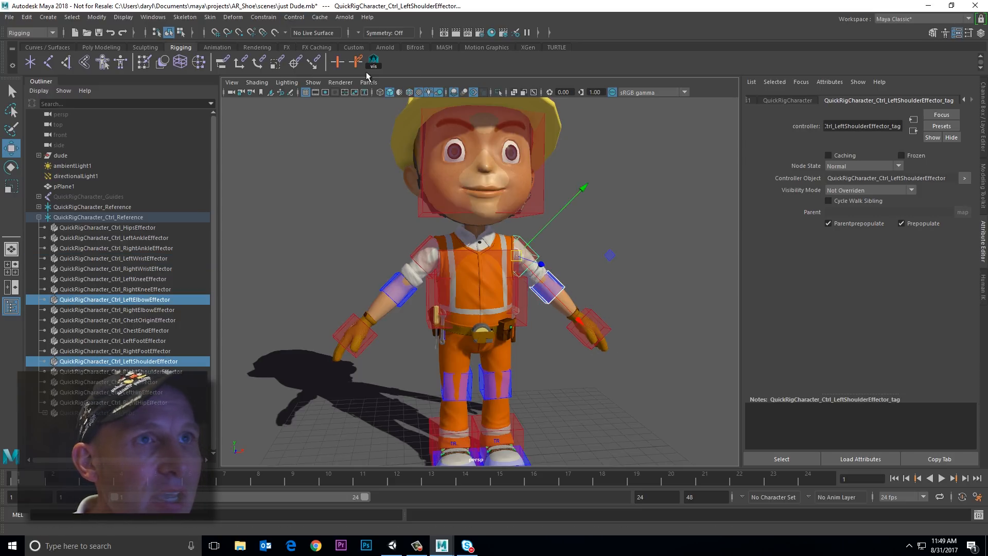
left_click(499, 185)
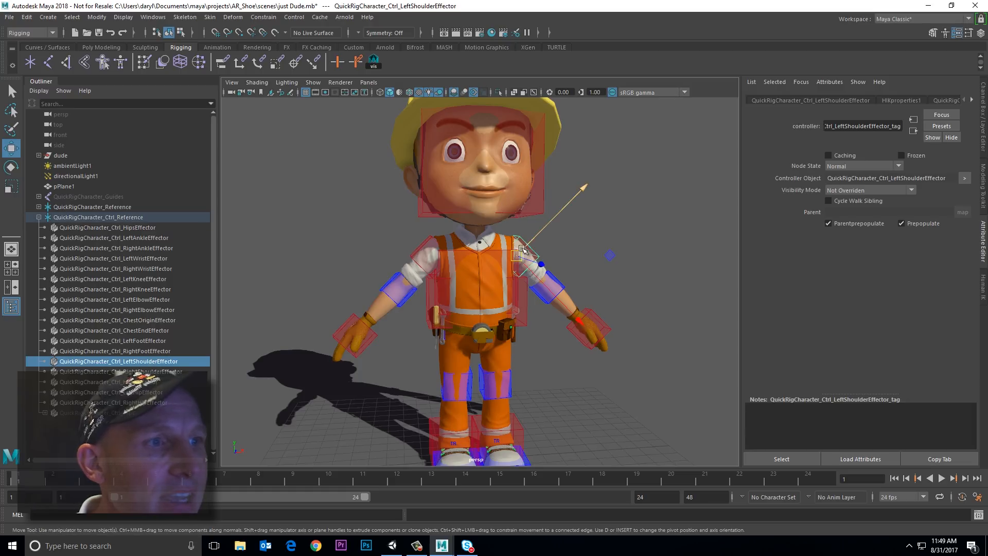
left_click(293, 17)
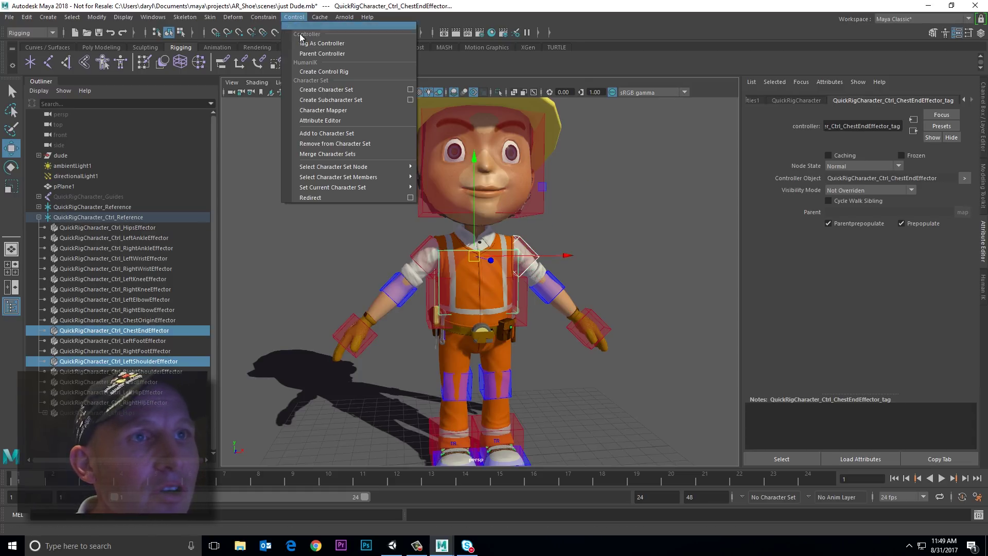
left_click(508, 258)
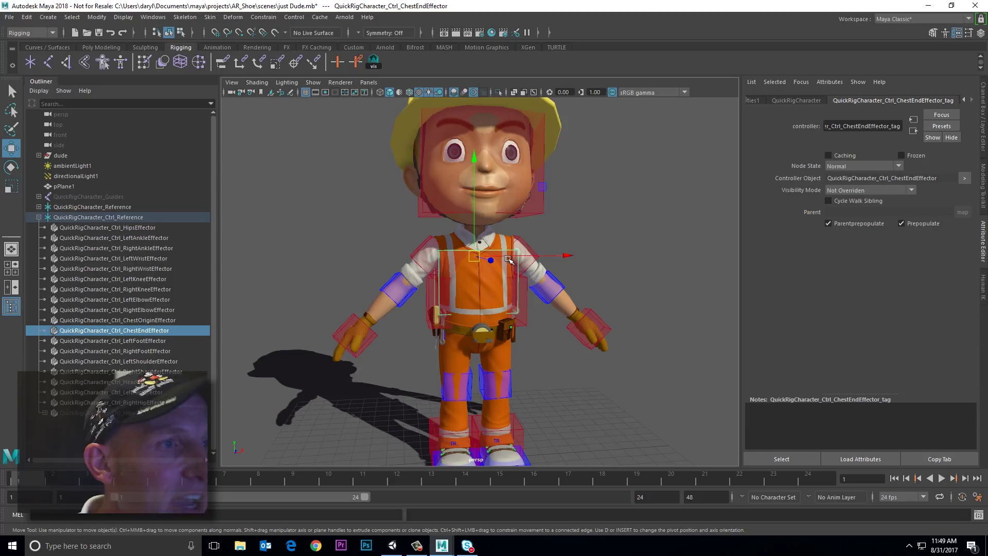
Inspect the QuickRigCharacter and HIKproperties1 tabs, then select the right wrist effector.
left_click(795, 100)
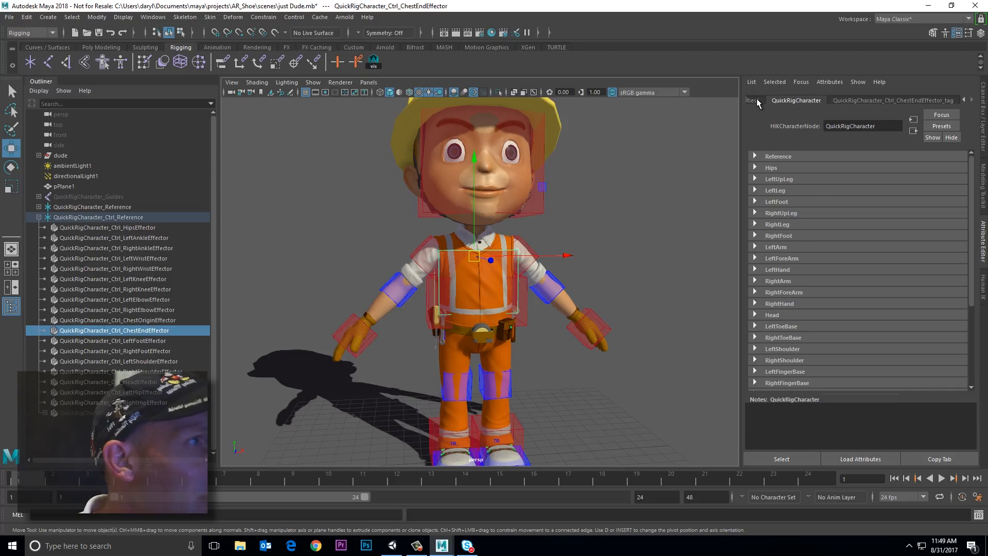
left_click(774, 100)
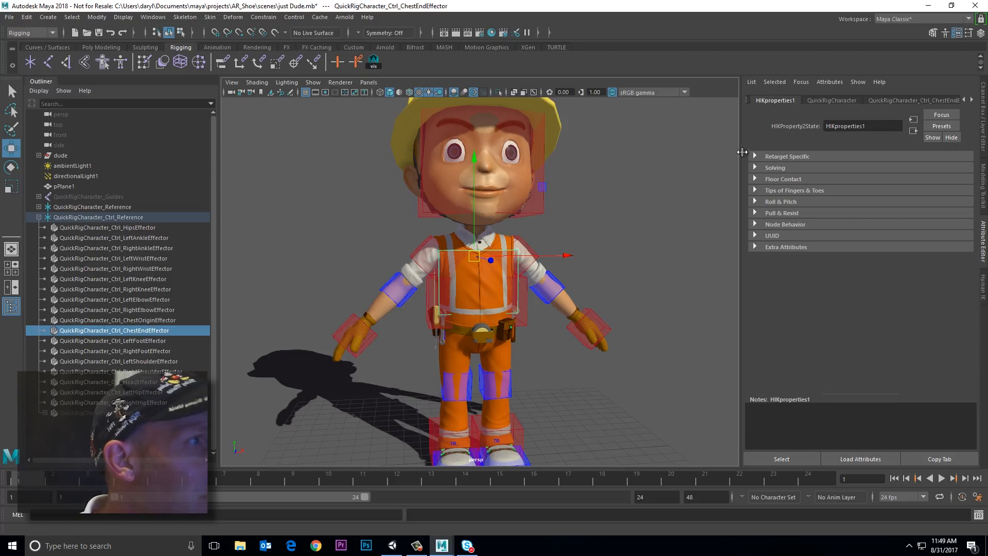
left_click(913, 99)
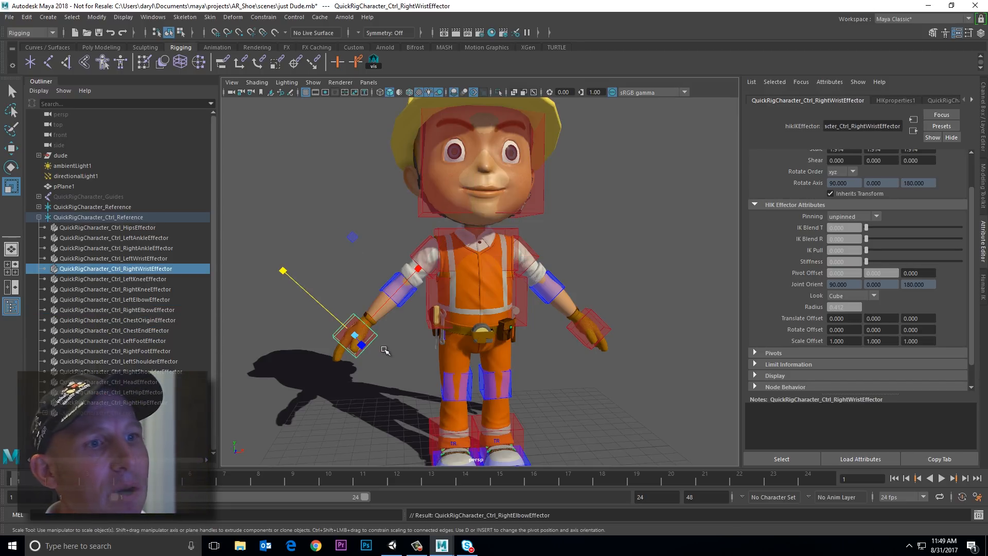
Pick-walk between the right elbow, left elbow and left shoulder effectors.
left_click(116, 309)
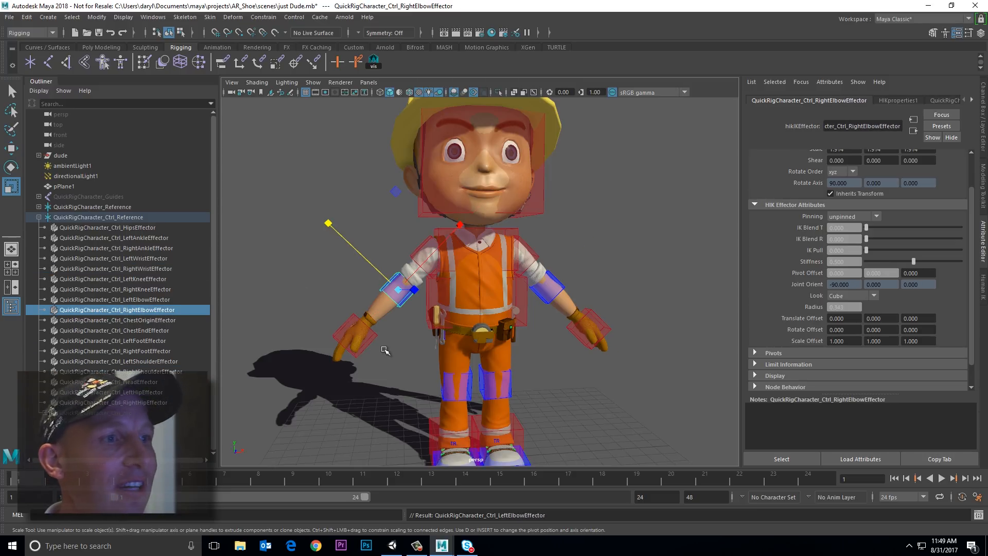
left_click(115, 300)
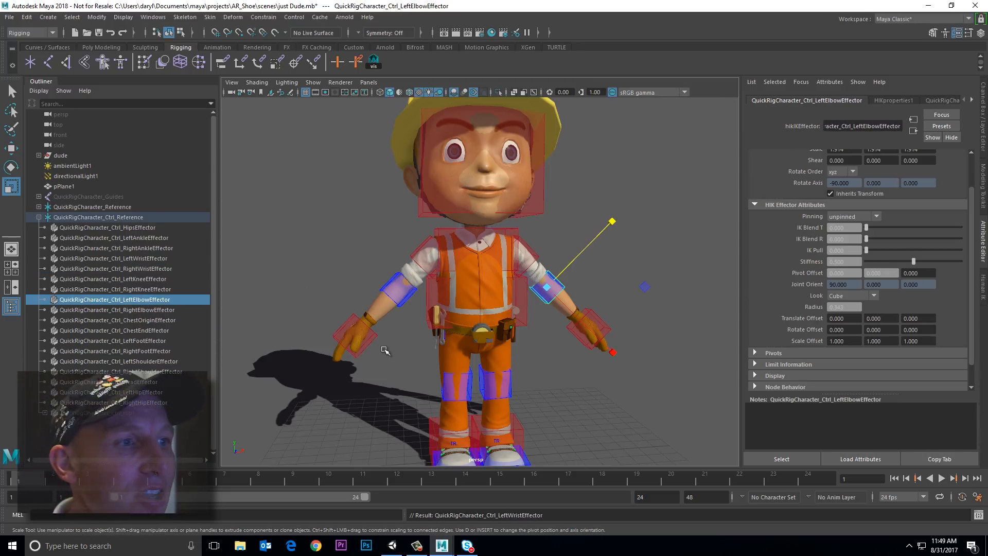
left_click(116, 309)
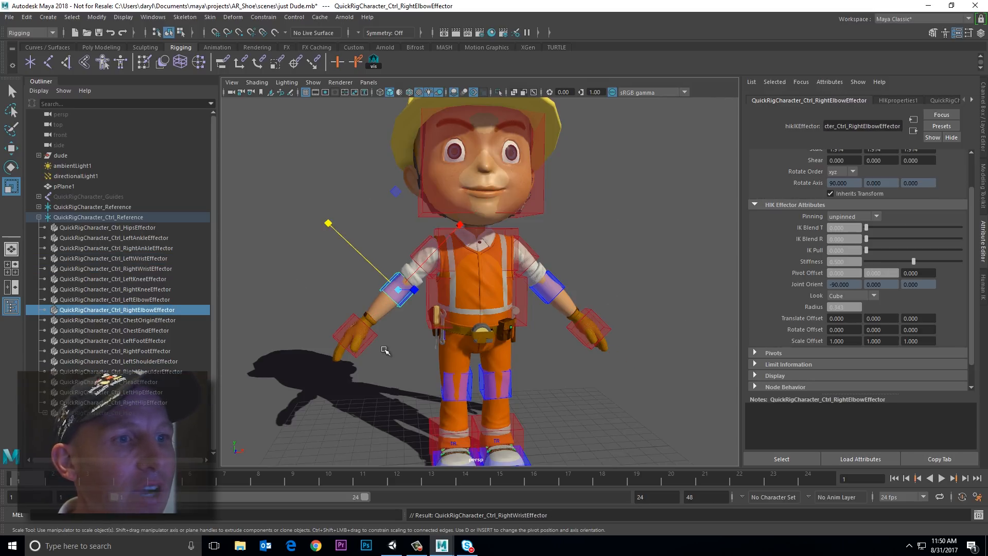
left_click(118, 361)
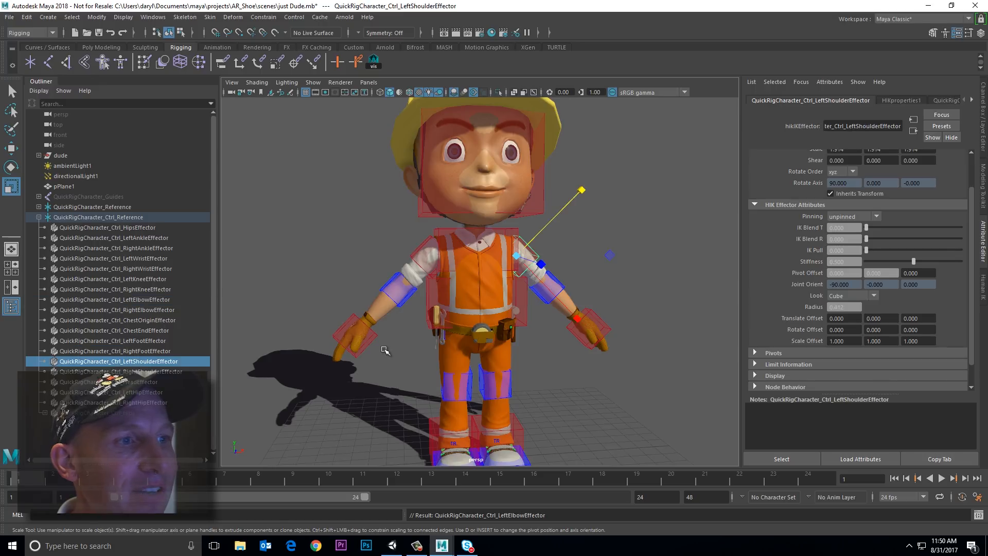
left_click(115, 310)
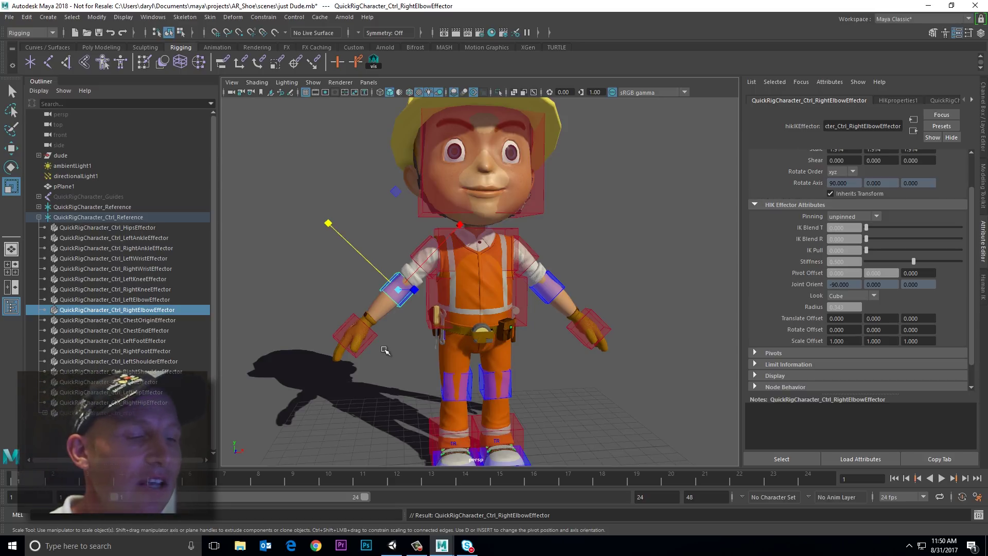
mouse_move(535, 241)
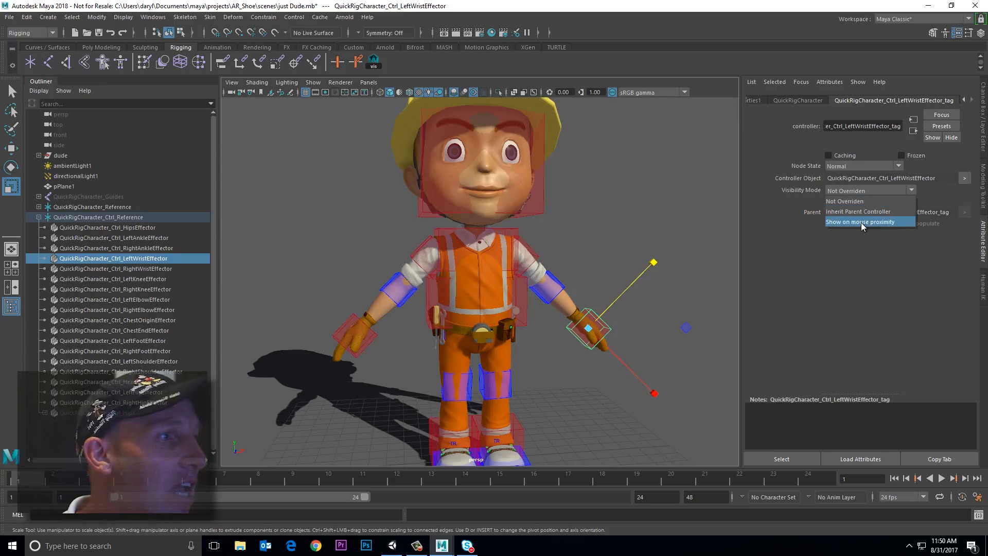
mouse_move(887, 228)
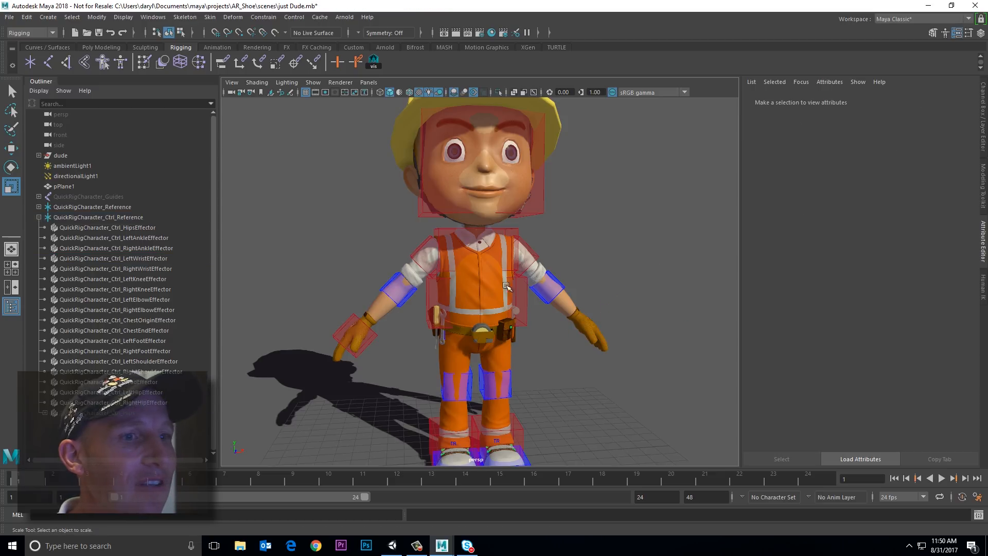
mouse_move(511, 351)
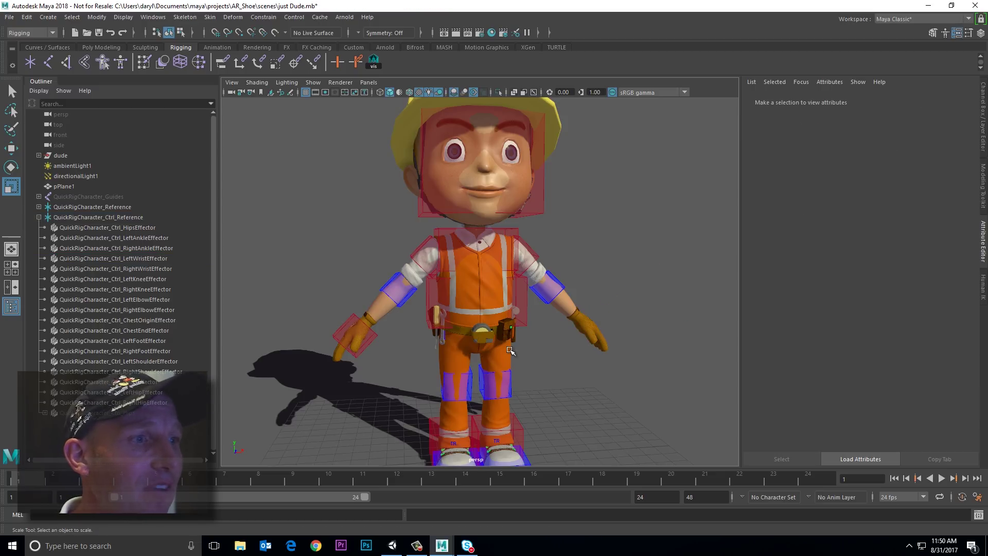
mouse_move(561, 334)
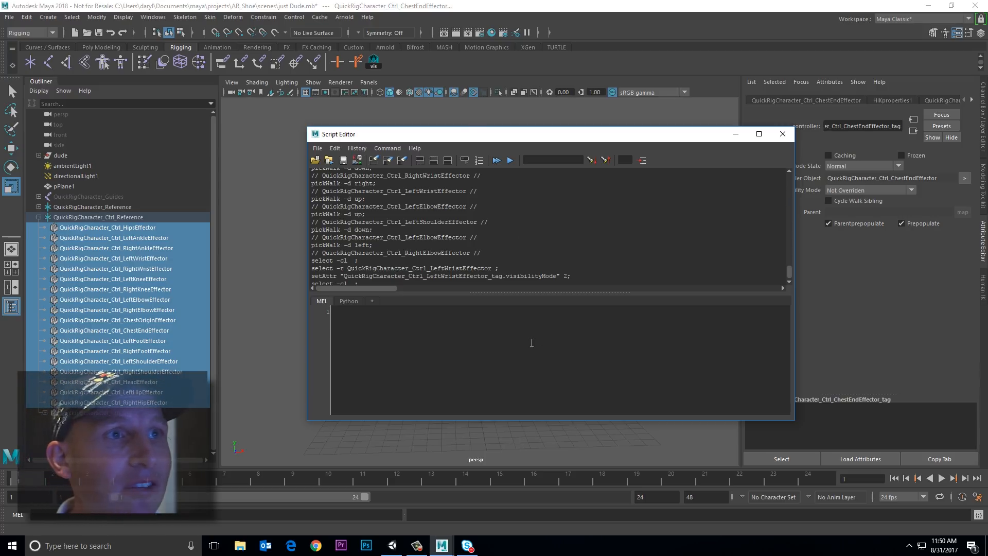
Run a MEL loop setting each selected controller's _tag.visibilityMode to 2, and close the Script Editor.
type("string $selection[] = `ls -sl`;")
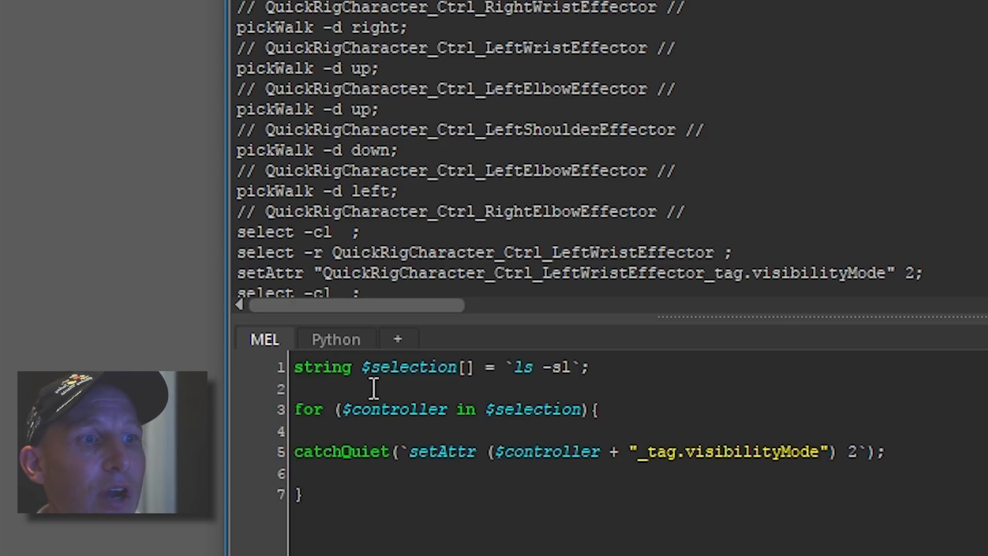
mouse_move(499, 409)
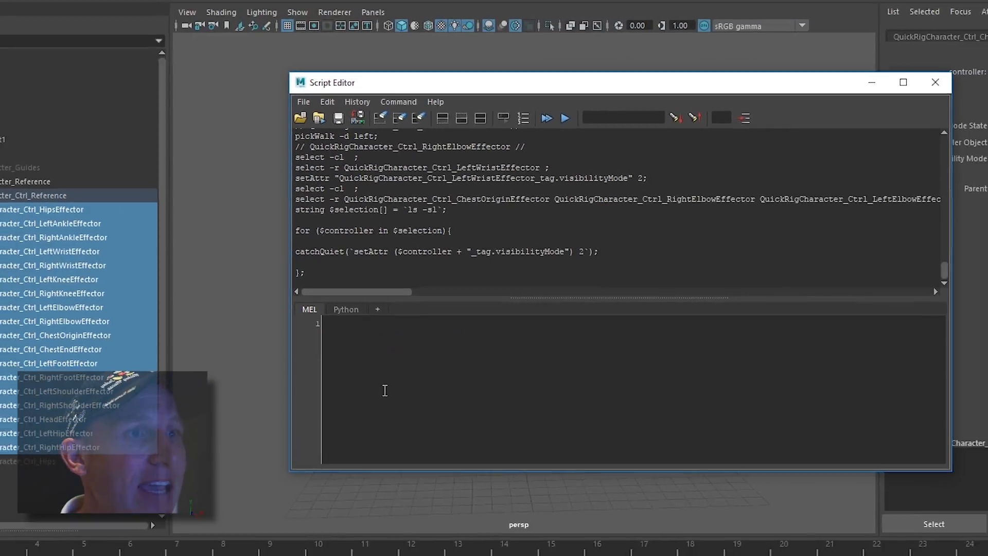
left_click(934, 83)
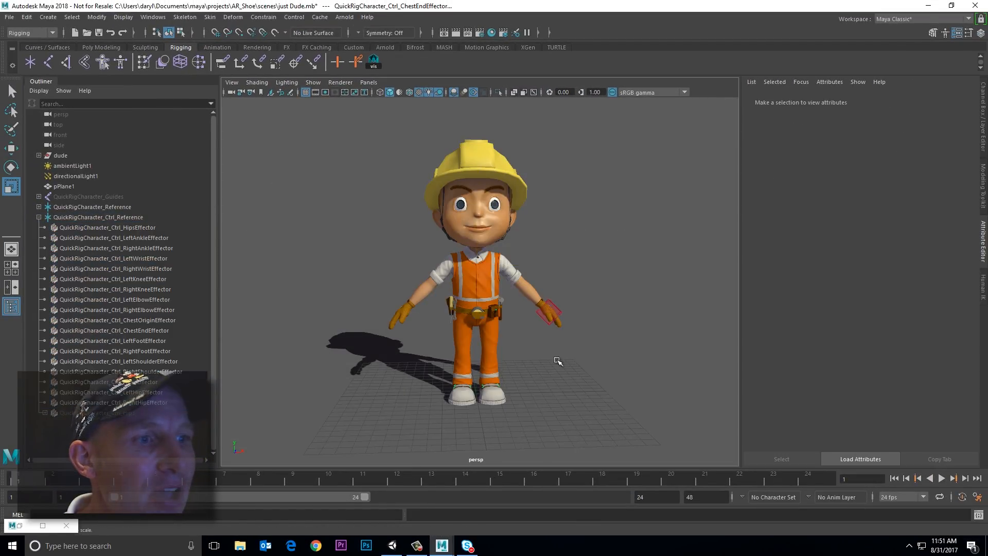
left_click(480, 261)
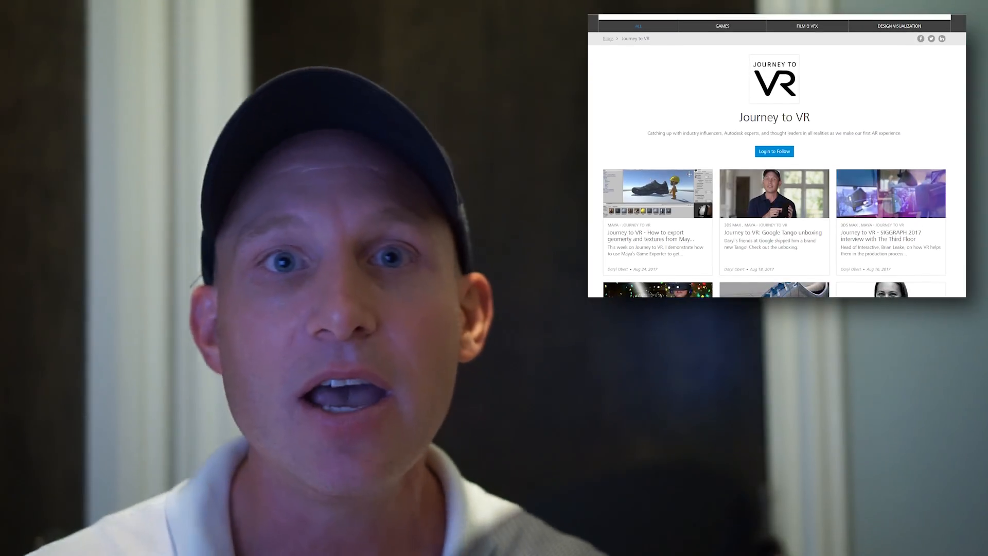
scroll("up", 3)
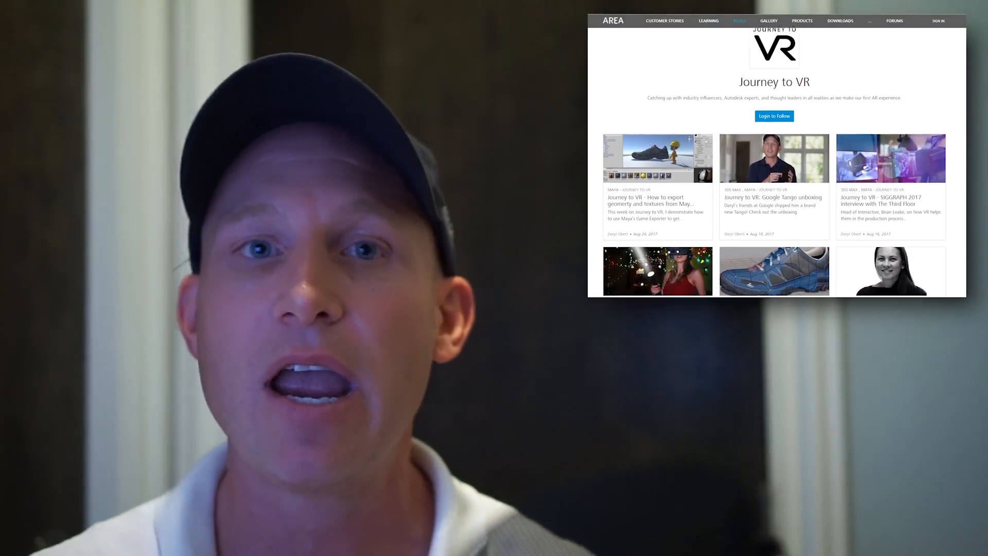
scroll("down", 3)
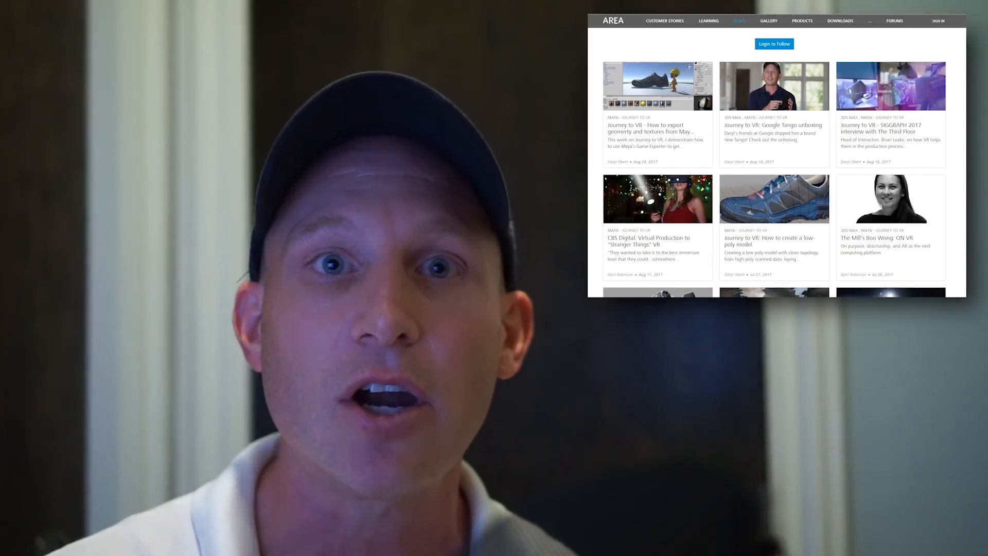